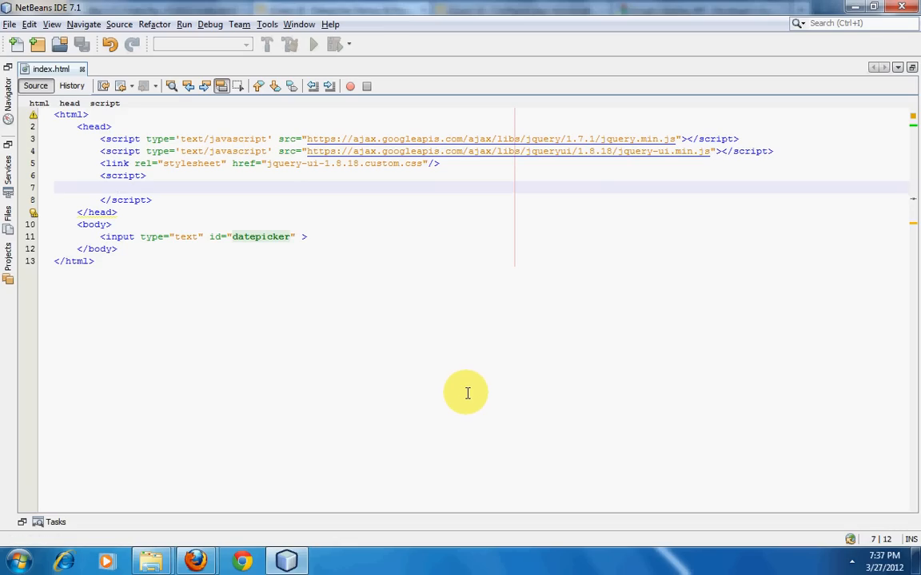
mouse_move(342, 410)
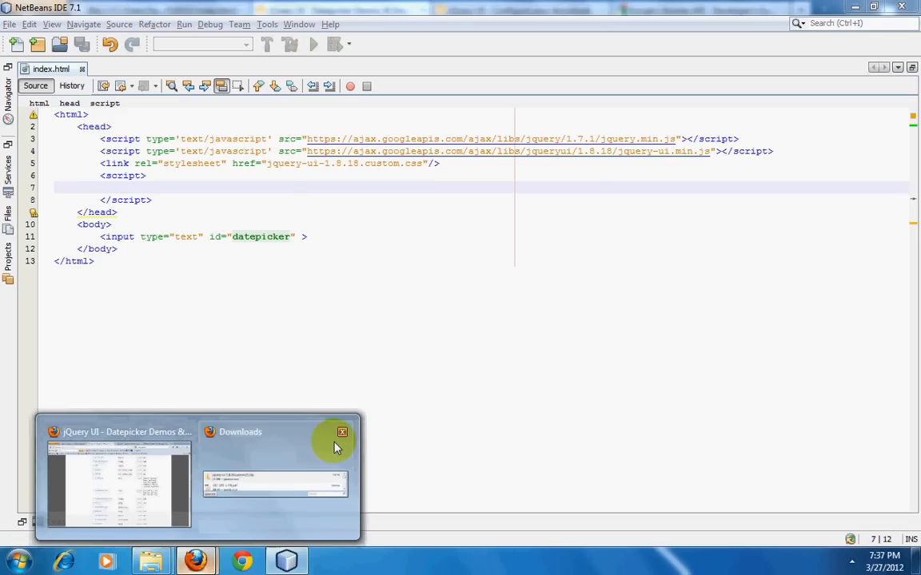
Step: Review the jQuery UI datepicker docs and the local index.html page in Firefox, then minimize the browser
click(118, 480)
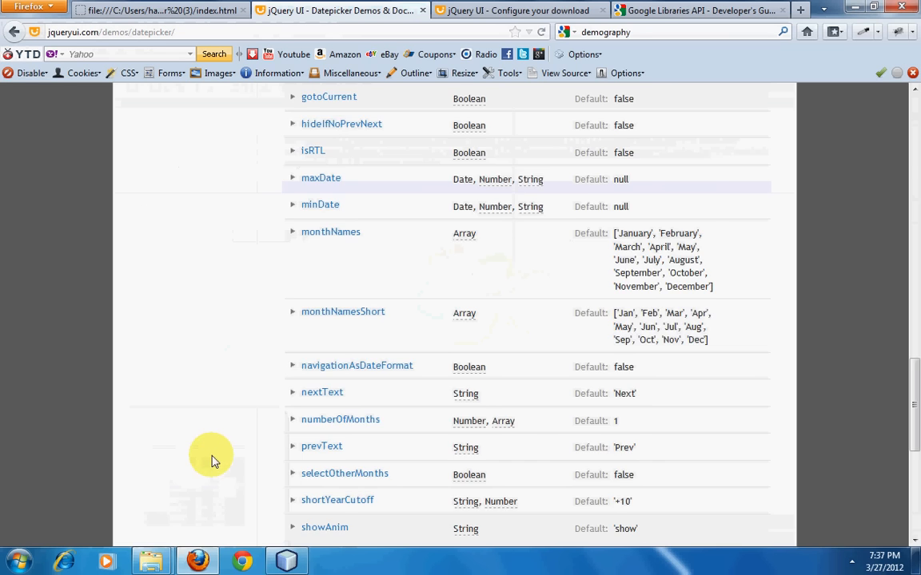
scroll(up, 3)
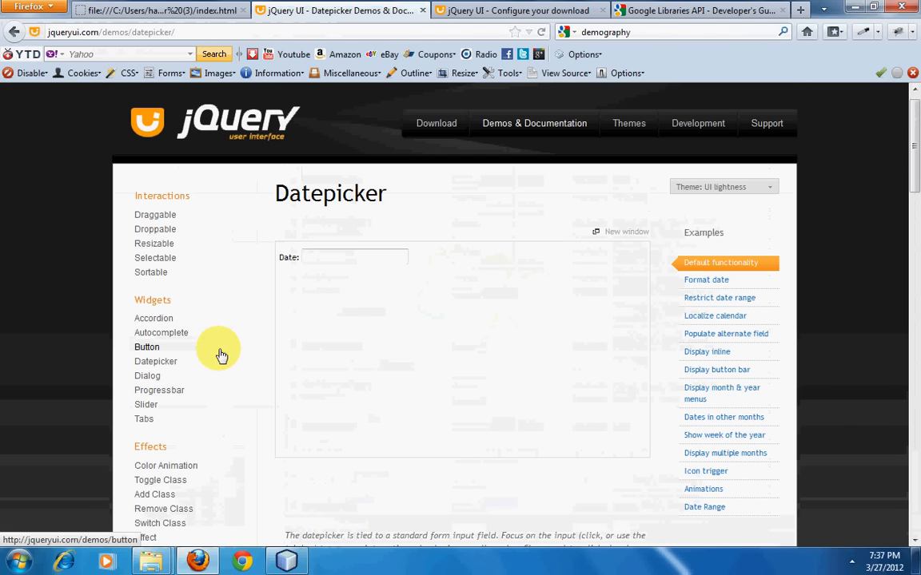
click(353, 256)
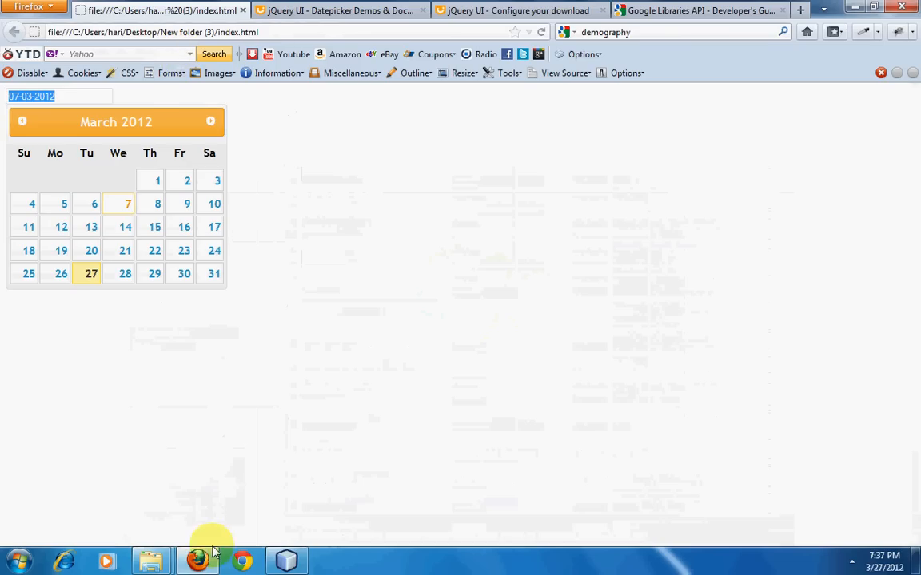
click(285, 559)
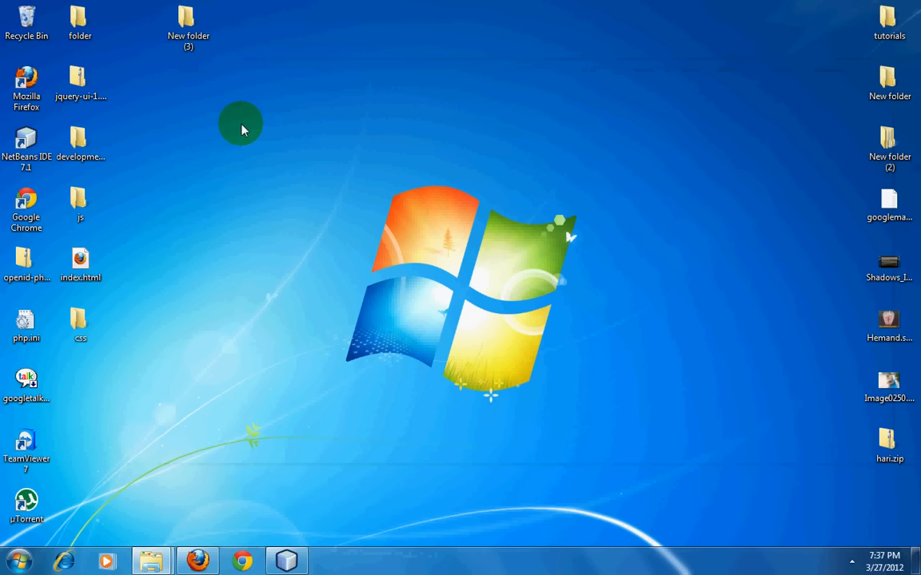
Step: Browse New folder (3) and its images subfolder in Explorer, then bring Firefox back to the front
double_click(188, 19)
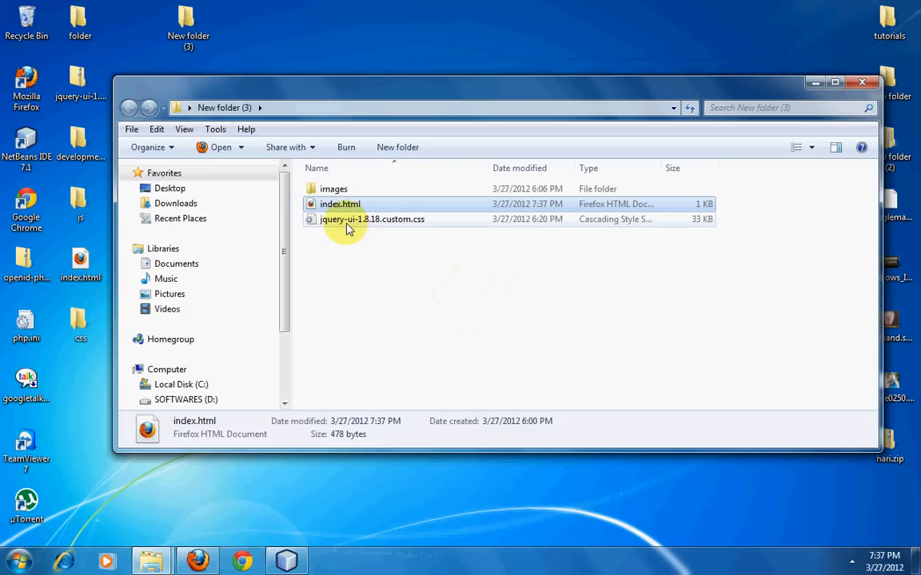
click(332, 188)
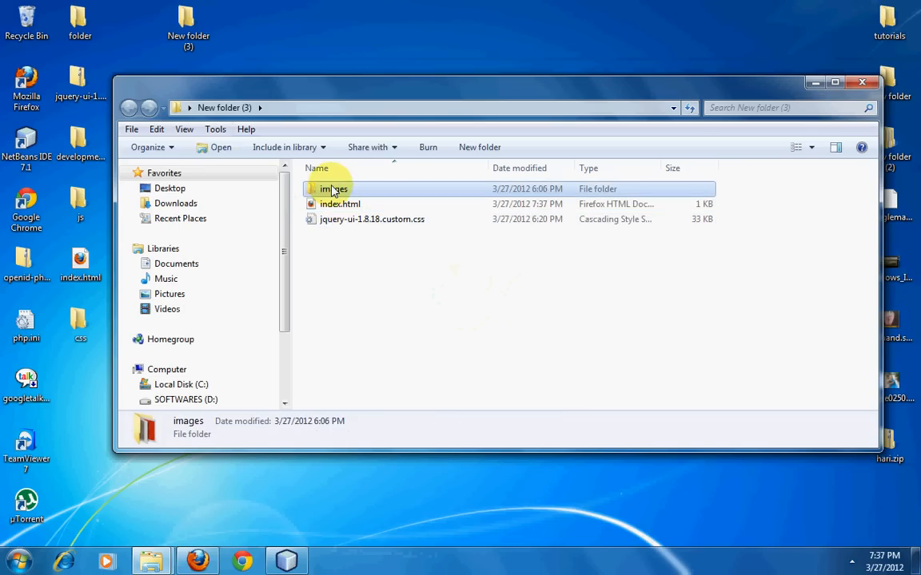
double_click(332, 188)
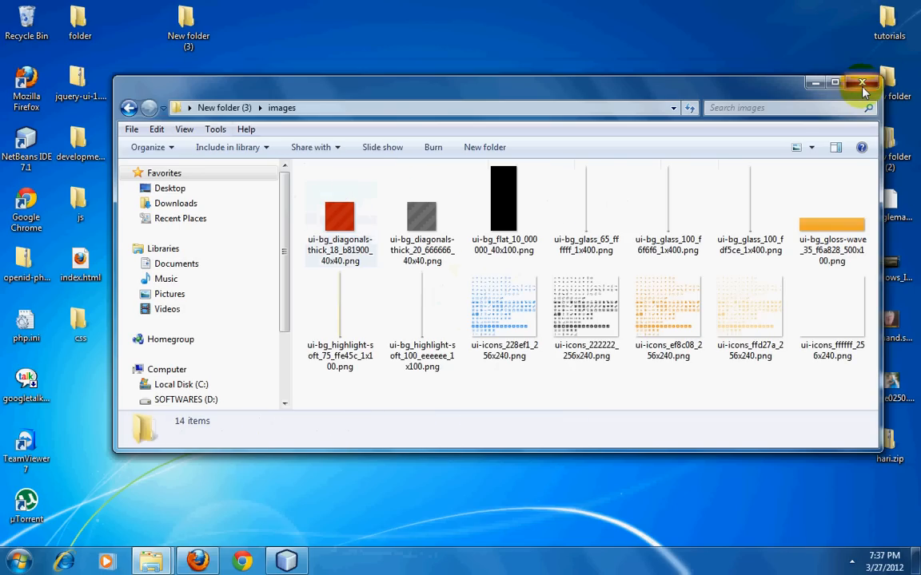
click(131, 108)
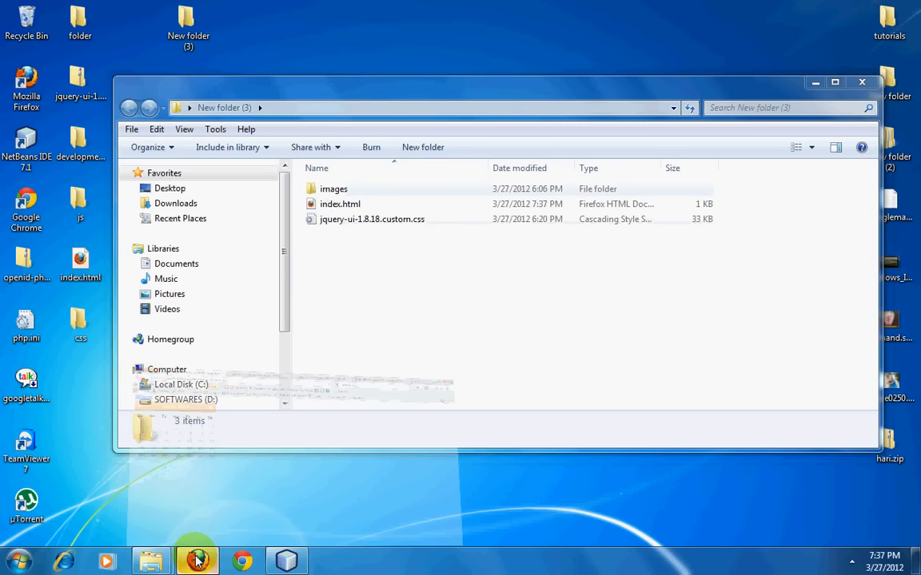
click(195, 560)
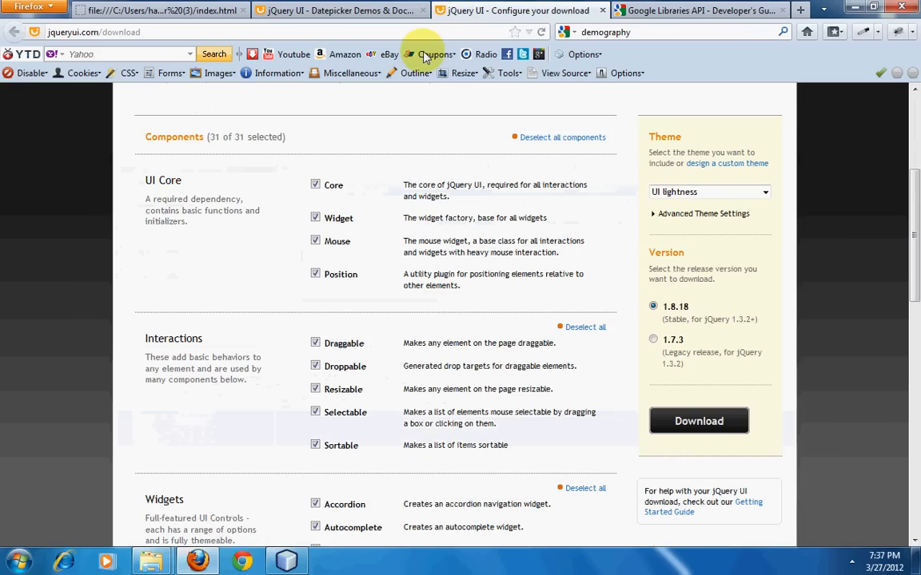
Step: Scroll the jQuery UI Build Your Download page to review the selected components and theme
scroll(up, 3)
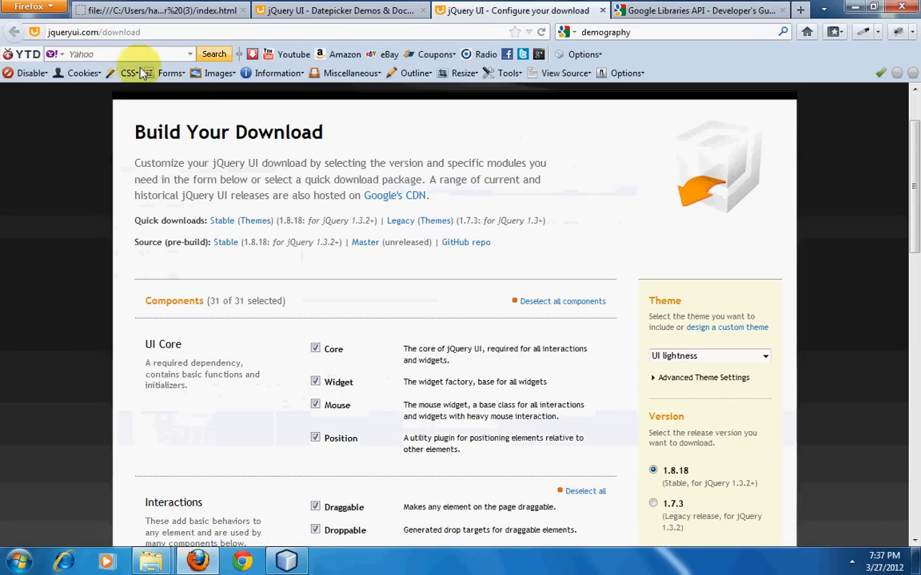
scroll(down, 3)
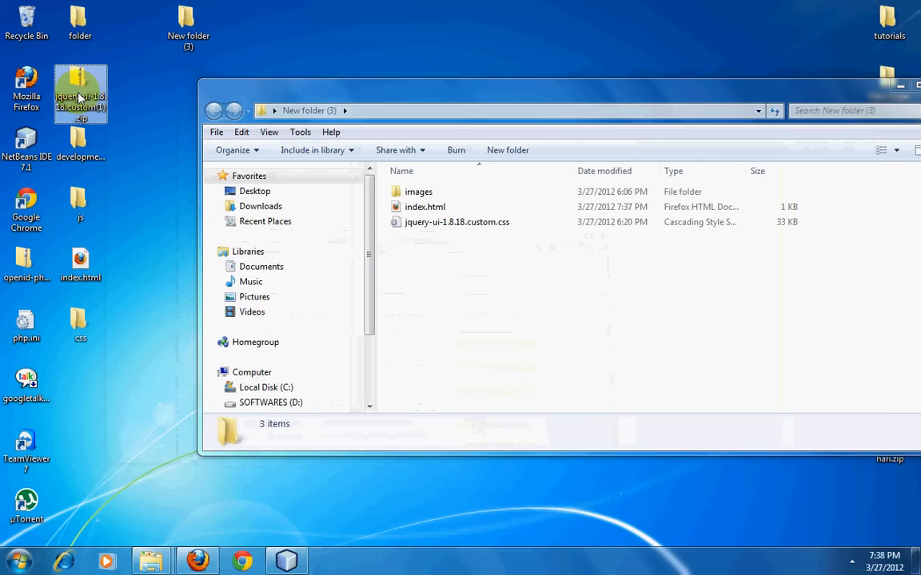
mouse_move(80, 91)
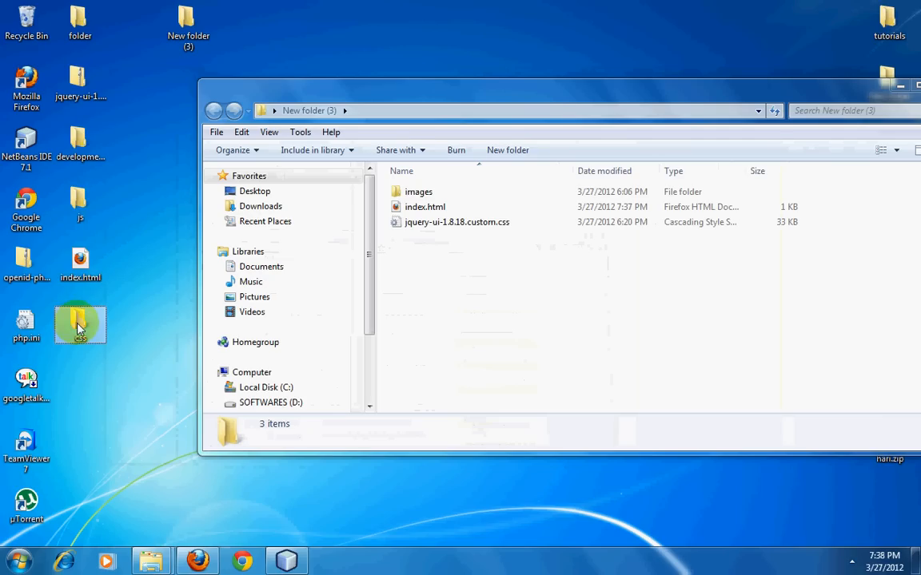
Step: Inspect the css download's ui-lightness folder with its images and jquery-ui-1.8.18.custom.css, then close it
double_click(80, 323)
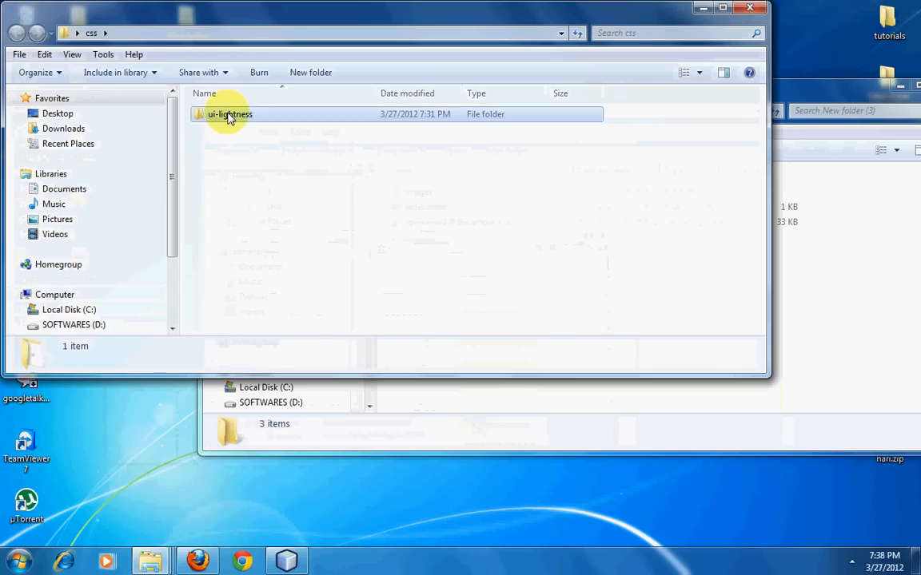
double_click(230, 113)
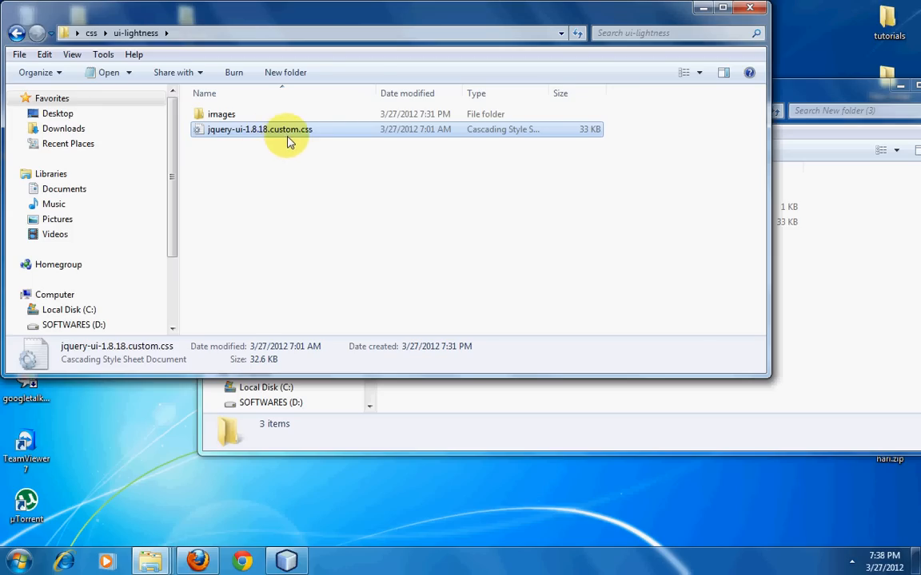
double_click(221, 113)
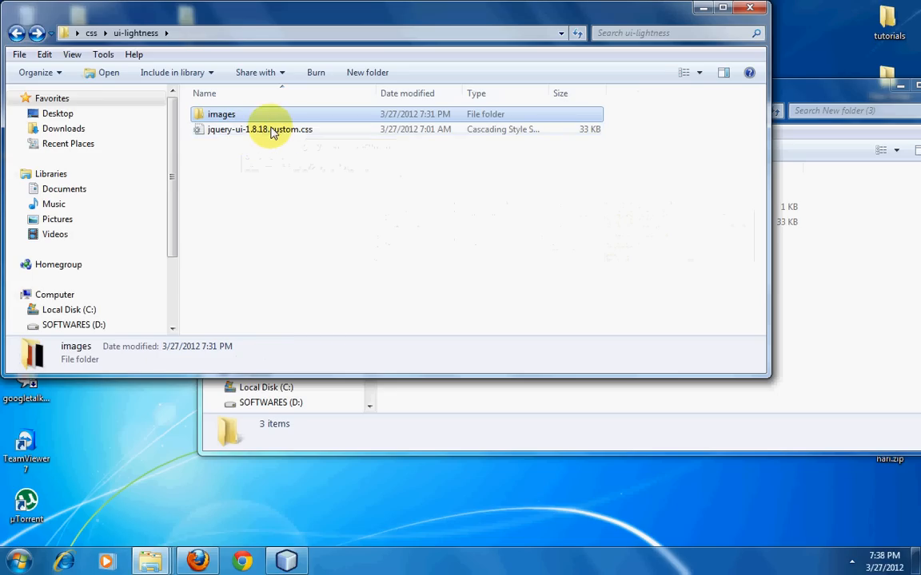
mouse_move(284, 135)
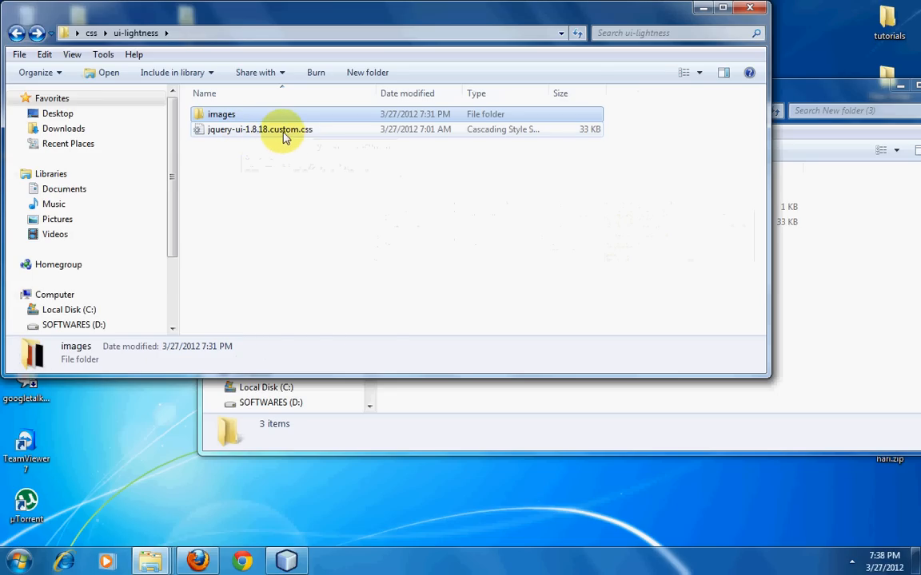
click(259, 128)
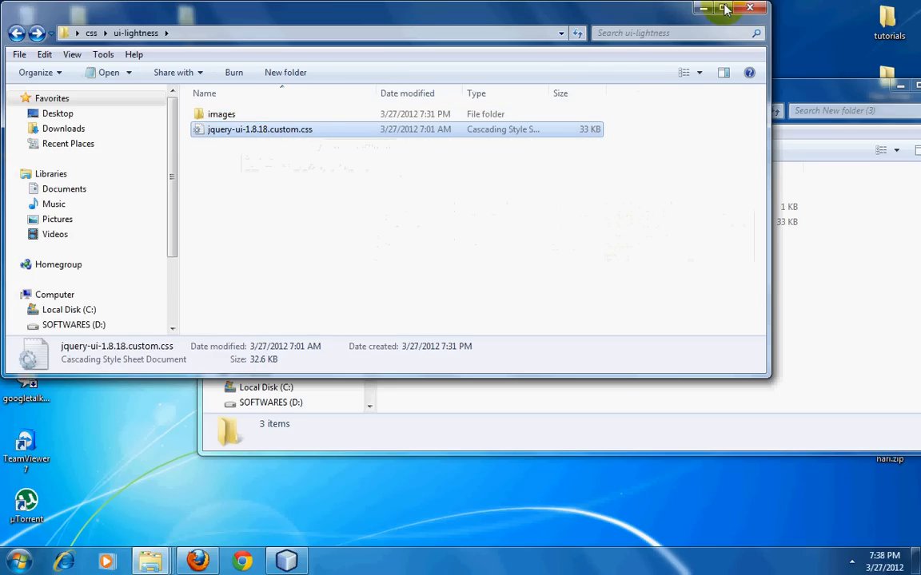
click(701, 8)
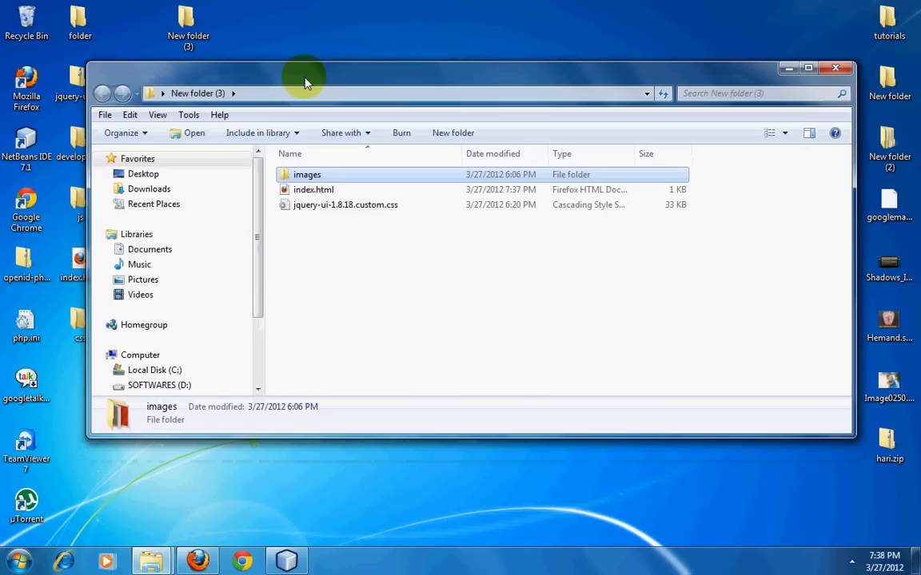
click(346, 205)
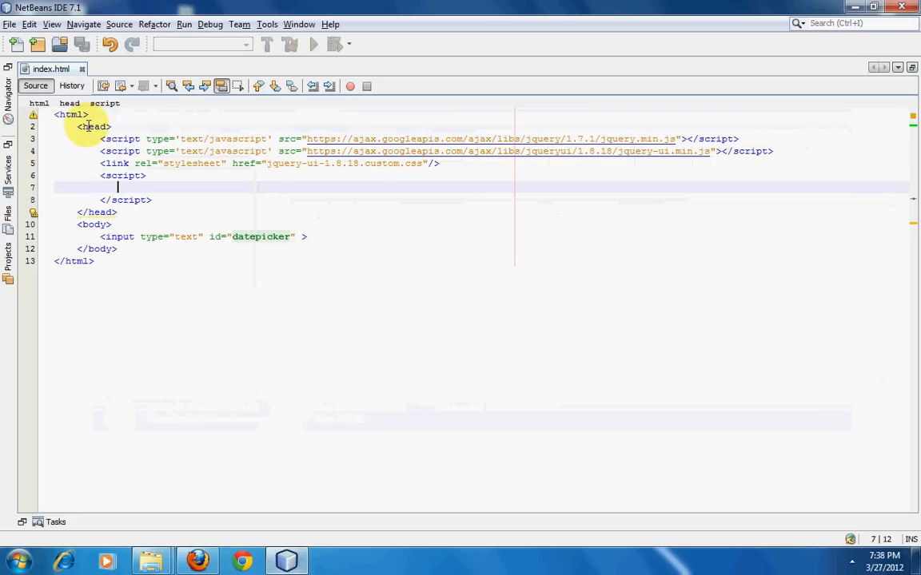
click(94, 126)
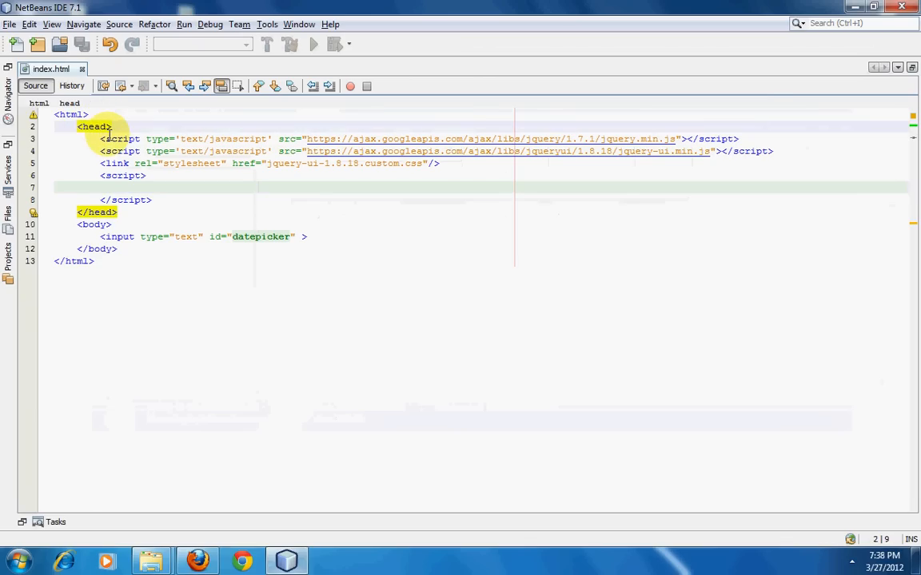
click(106, 137)
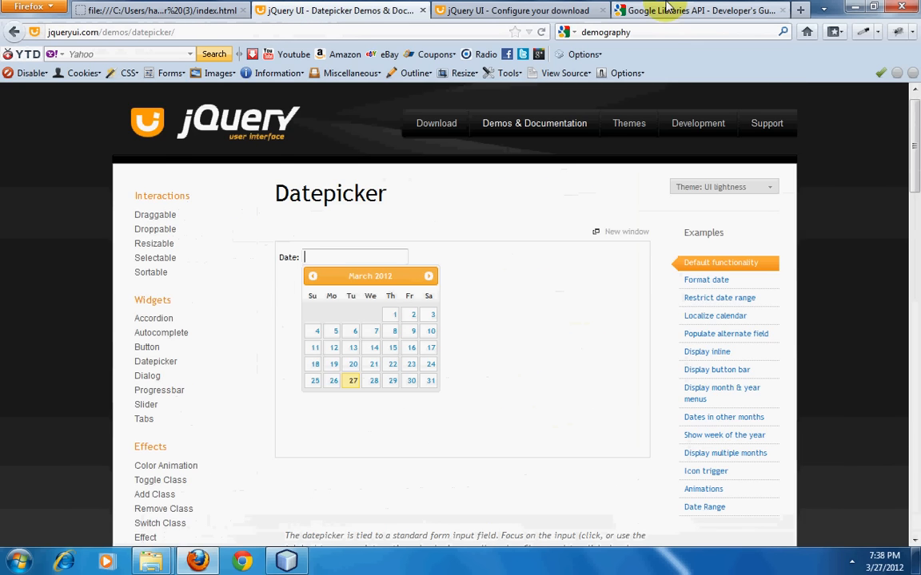
Step: Check the Google Libraries API hosted jQuery 1.7.1 and jQuery UI 1.8.18 paths, then return to NetBeans
click(695, 9)
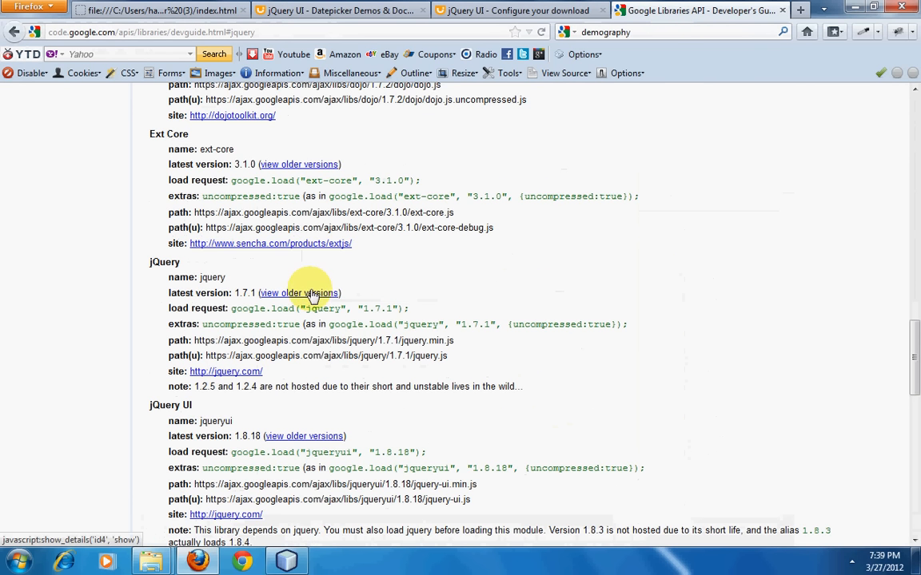
scroll(up, 3)
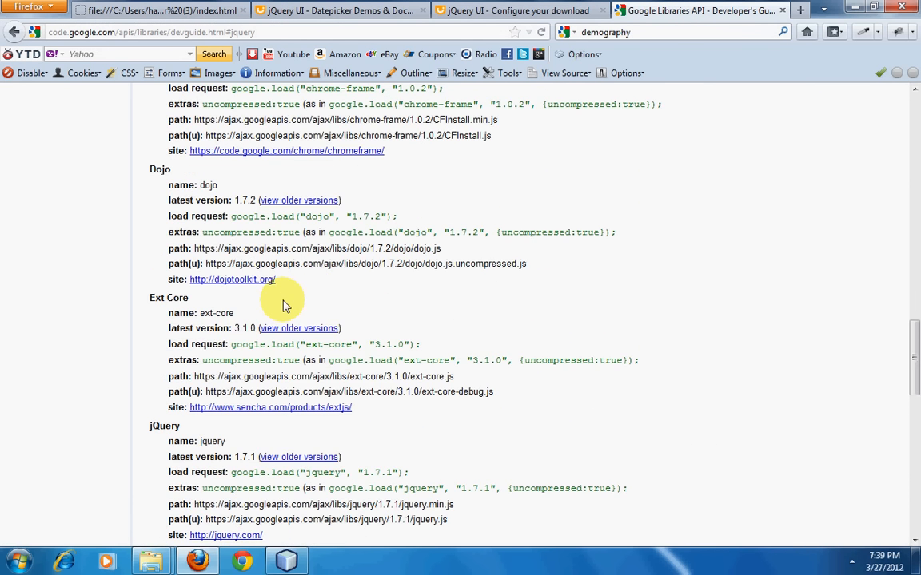
scroll(down, 3)
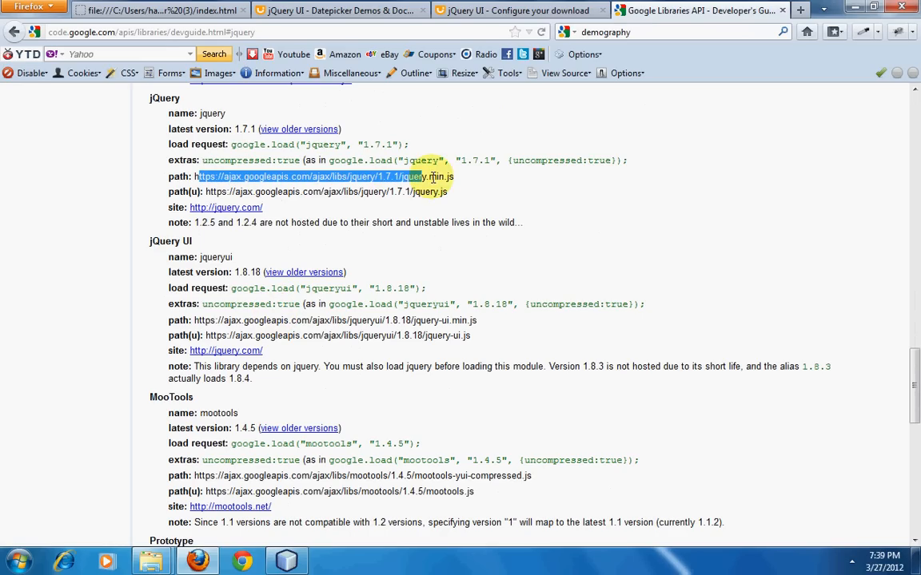
click(160, 9)
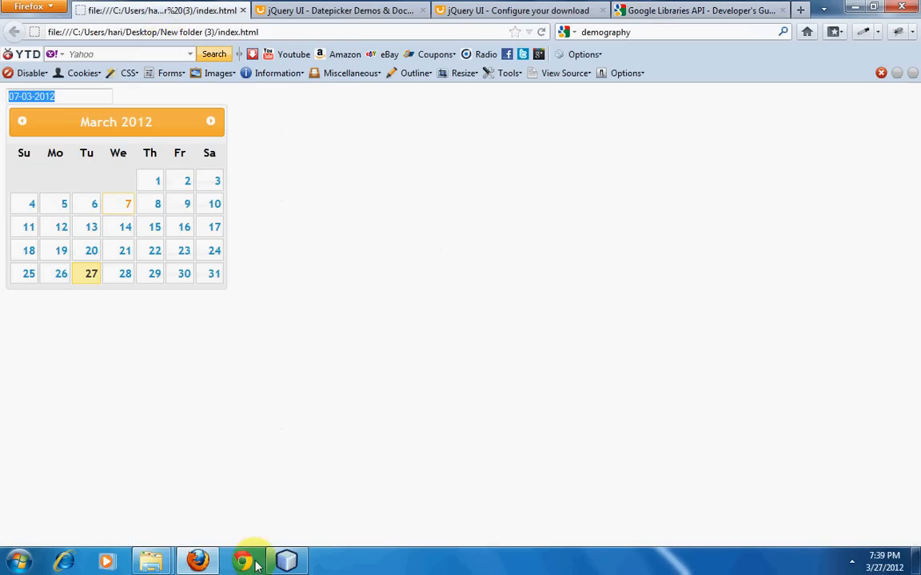
click(284, 559)
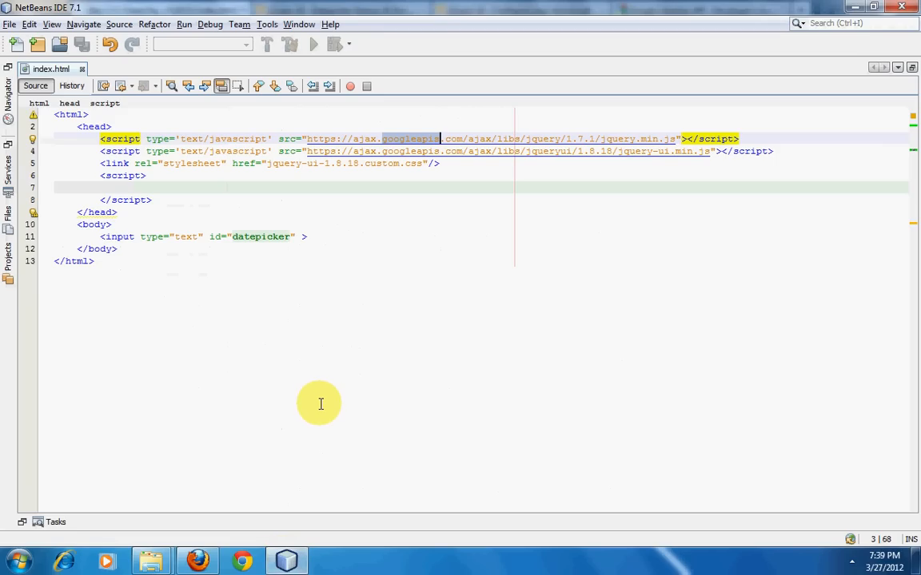
mouse_move(556, 205)
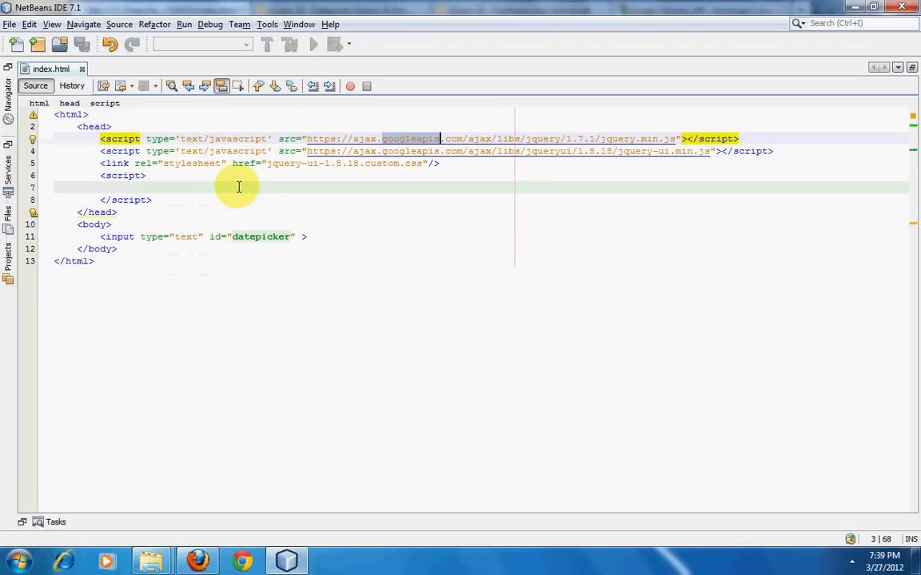
Step: Review index.html's head with the Google-hosted jQuery and jQuery UI scripts, stylesheet link and empty script block
click(430, 150)
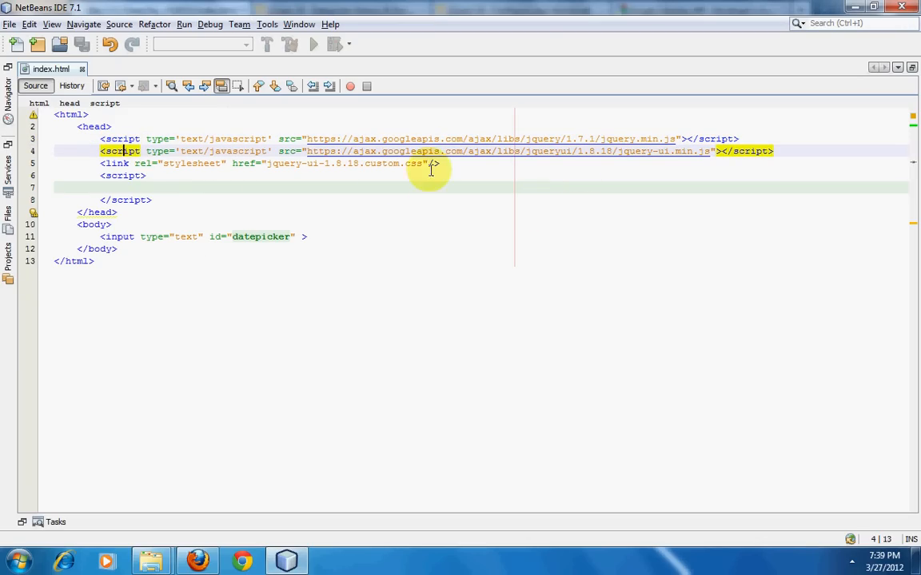
mouse_move(662, 159)
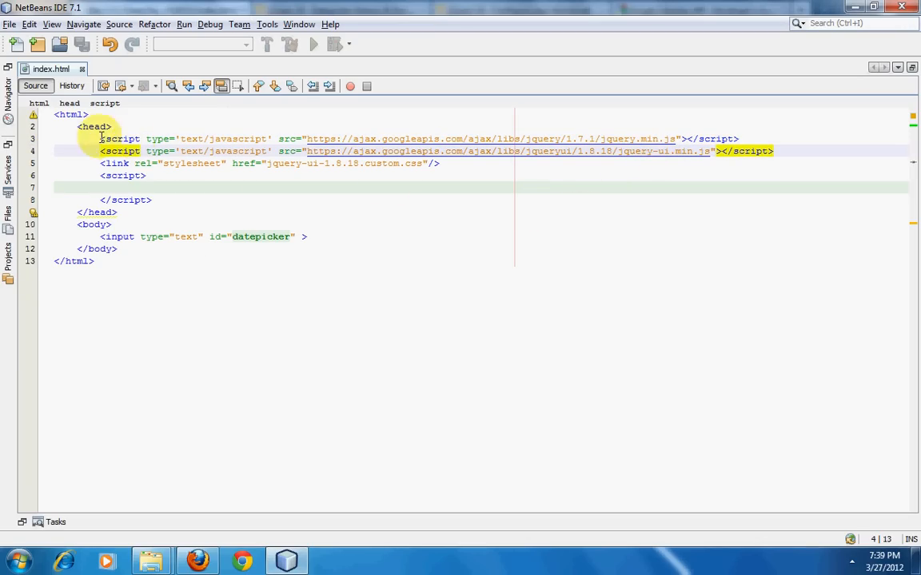
click(648, 137)
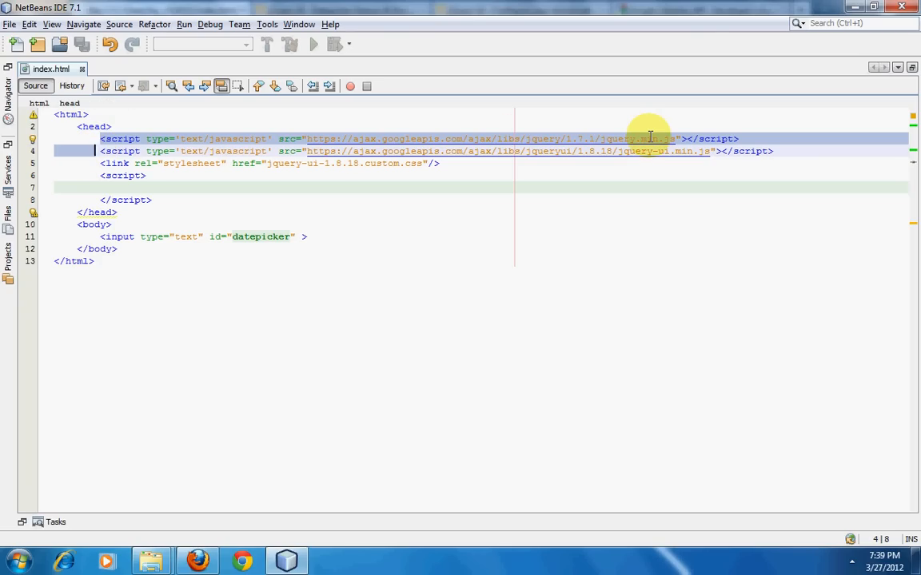
click(638, 139)
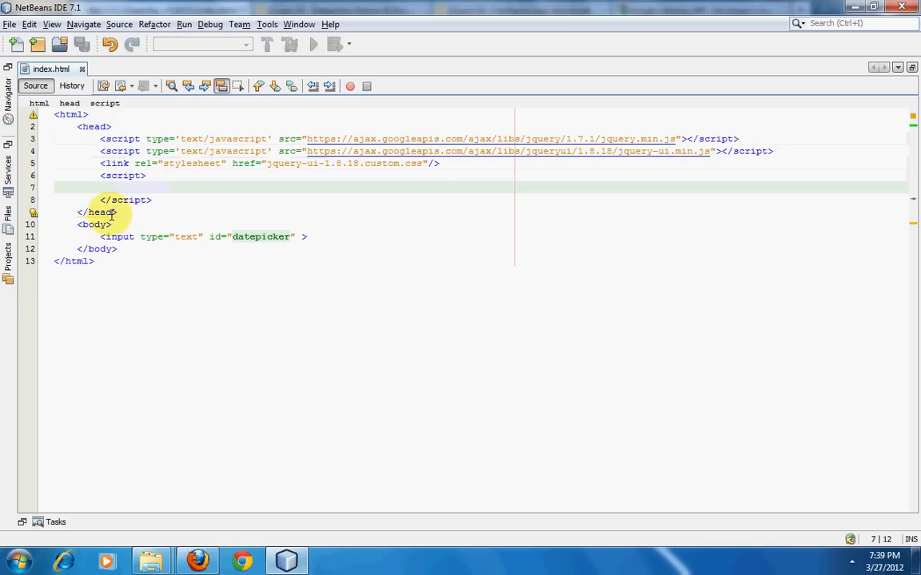
click(118, 187)
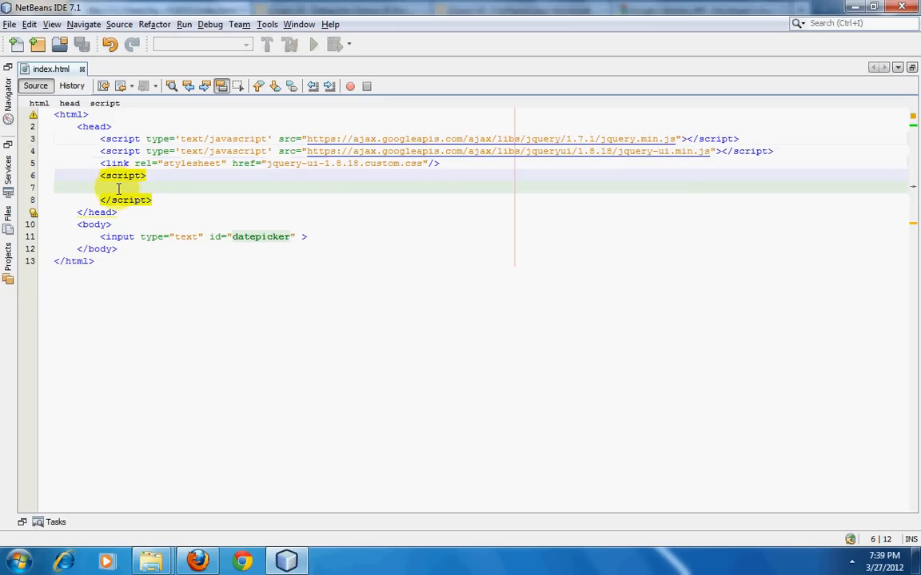
click(150, 199)
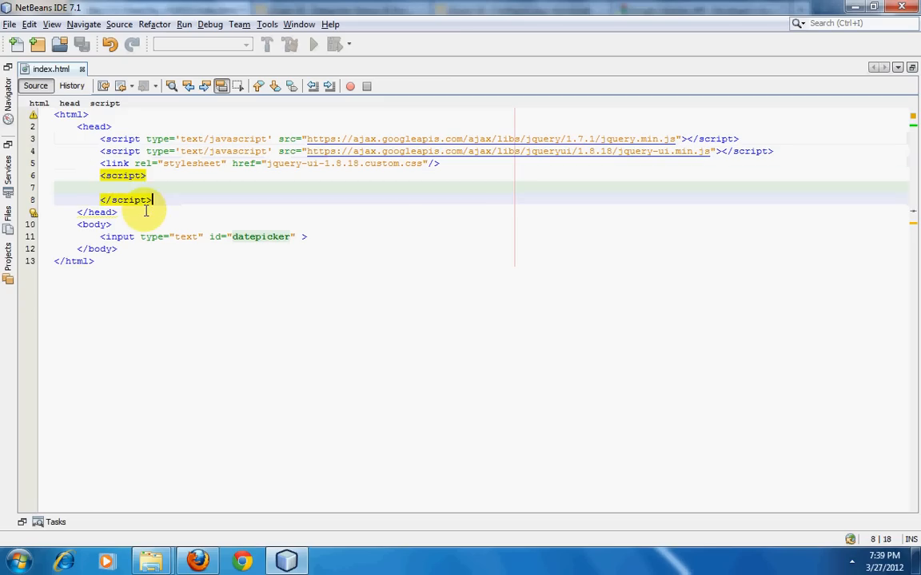
click(259, 236)
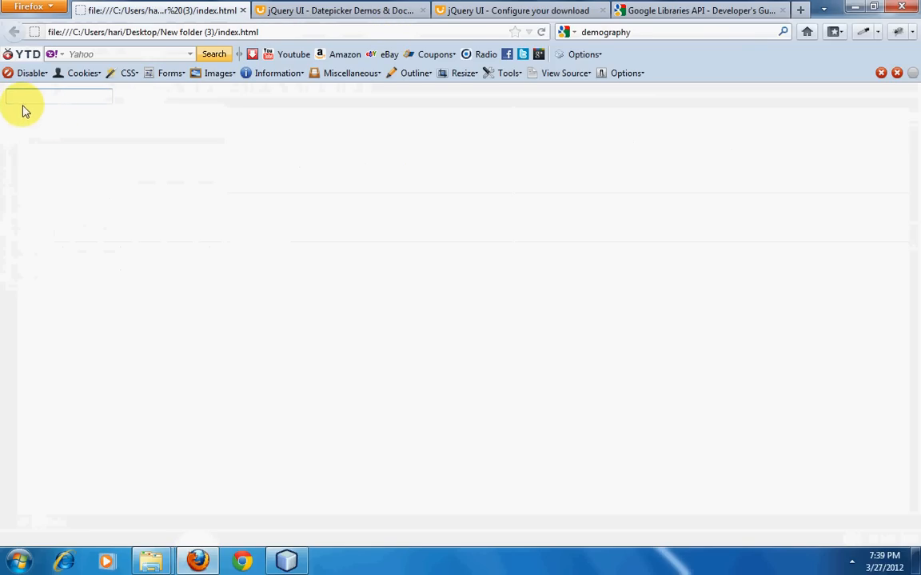
Step: Return to the NetBeans editor and place the cursor inside the empty script block
click(285, 560)
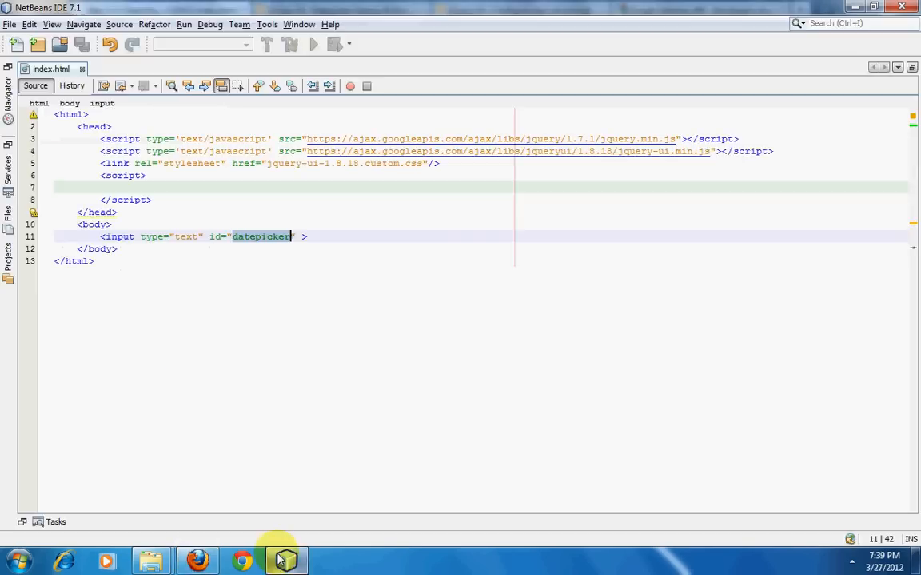
click(259, 237)
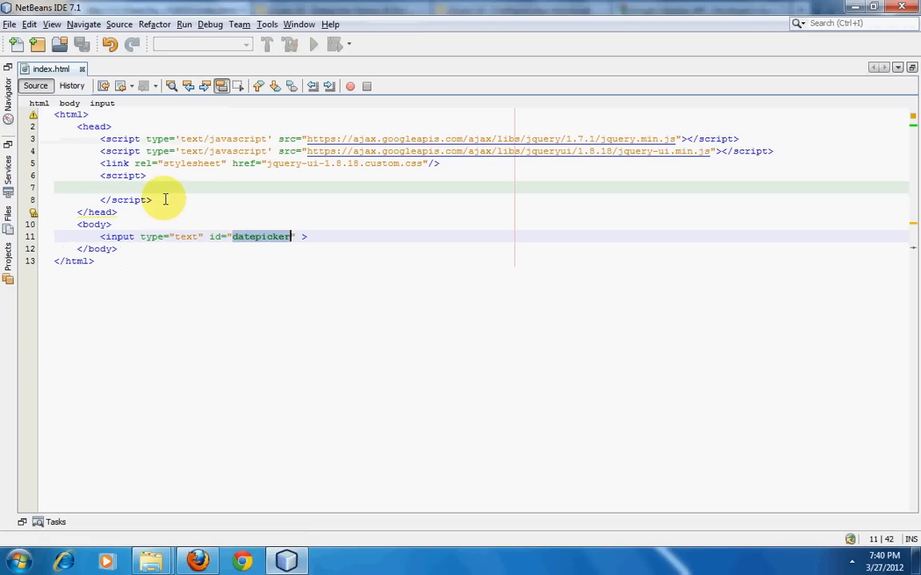
Step: Write $(document).ready(function(){ $("#datepicker").datepicker(); }); inside the script block
text($(document).rea)
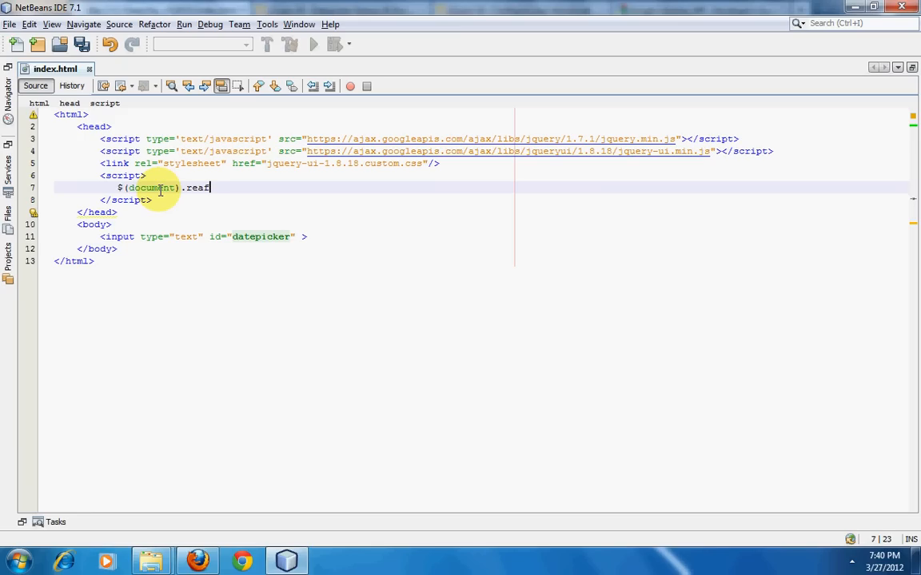
text(dy)
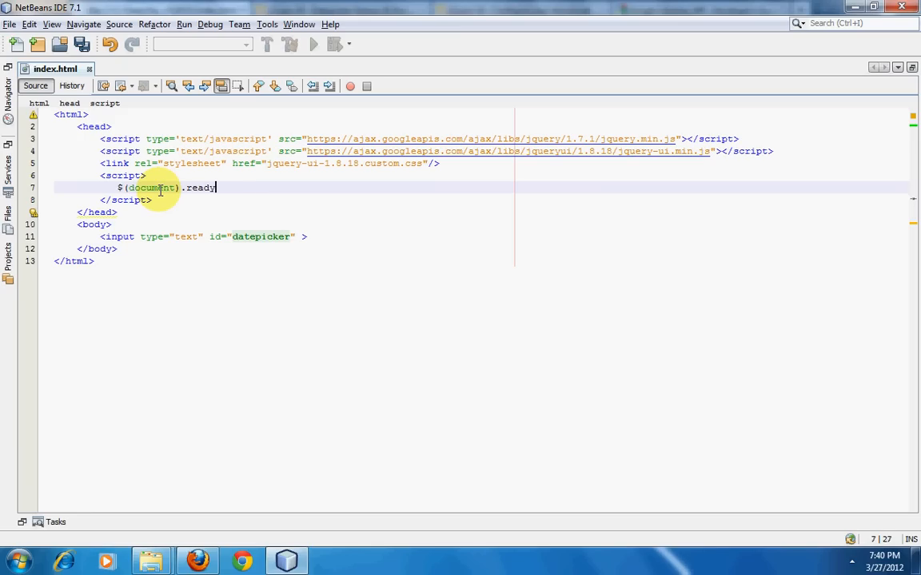
text((func)
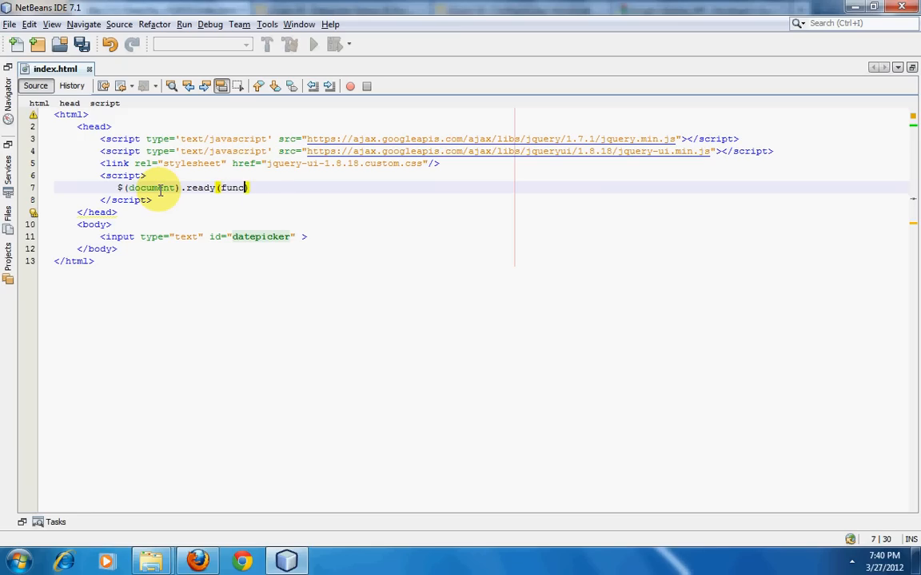
text(tion() {)
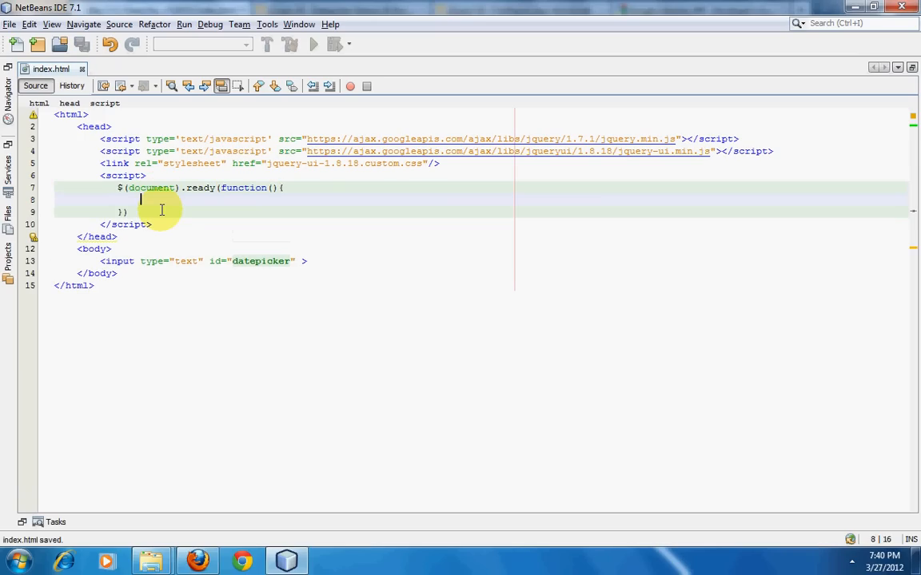
text(())
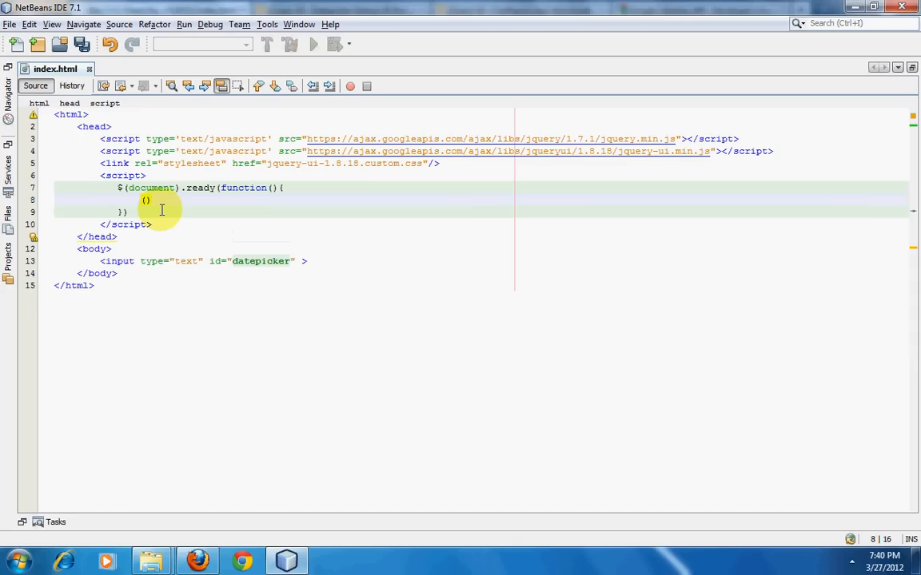
text($()
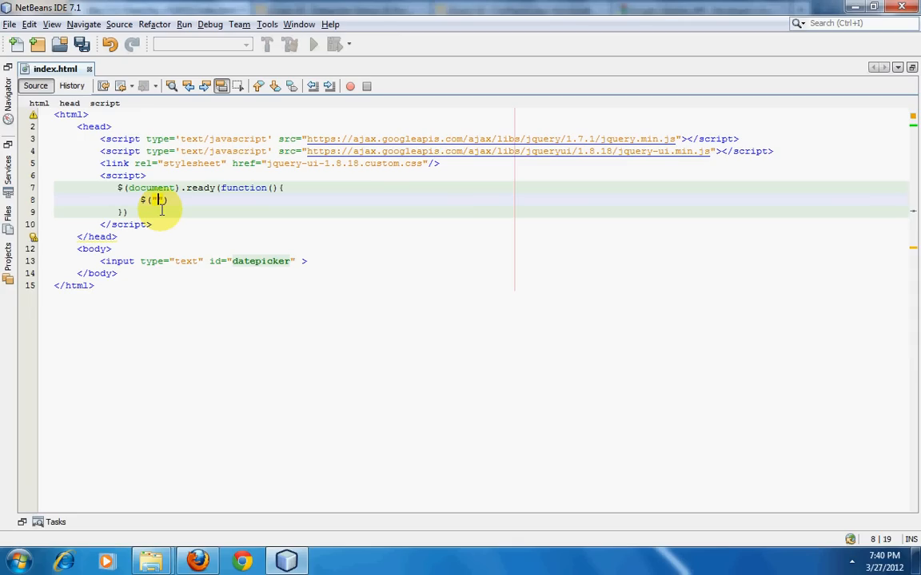
text(#datepicker)
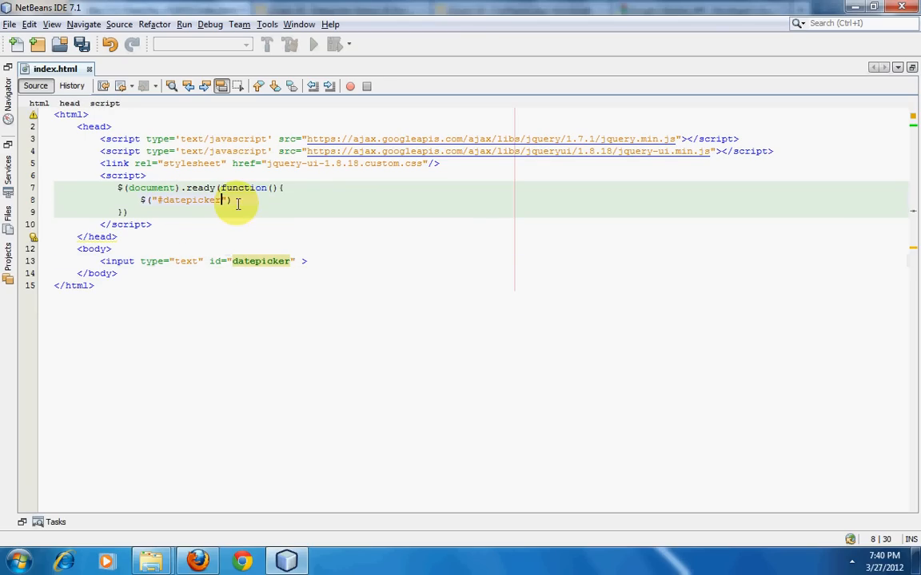
text(.)
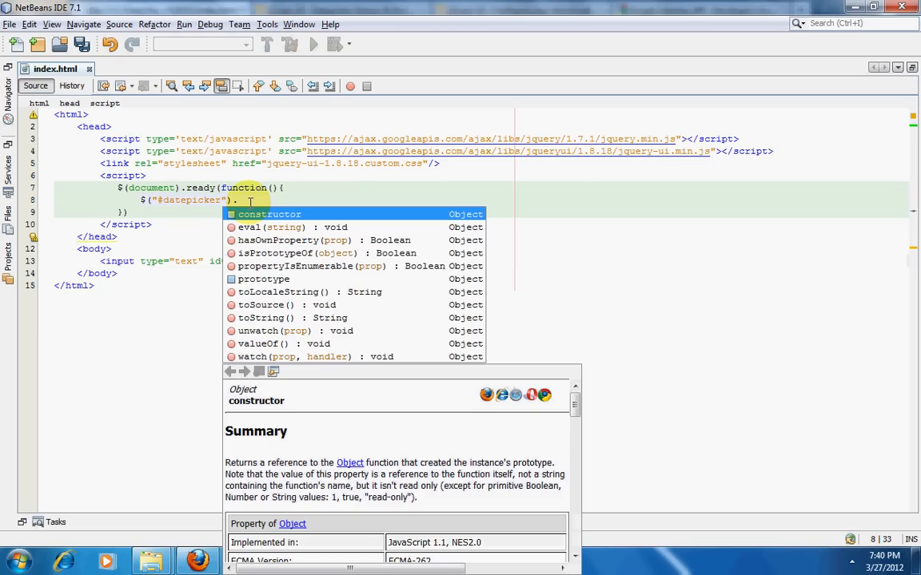
key(Escape)
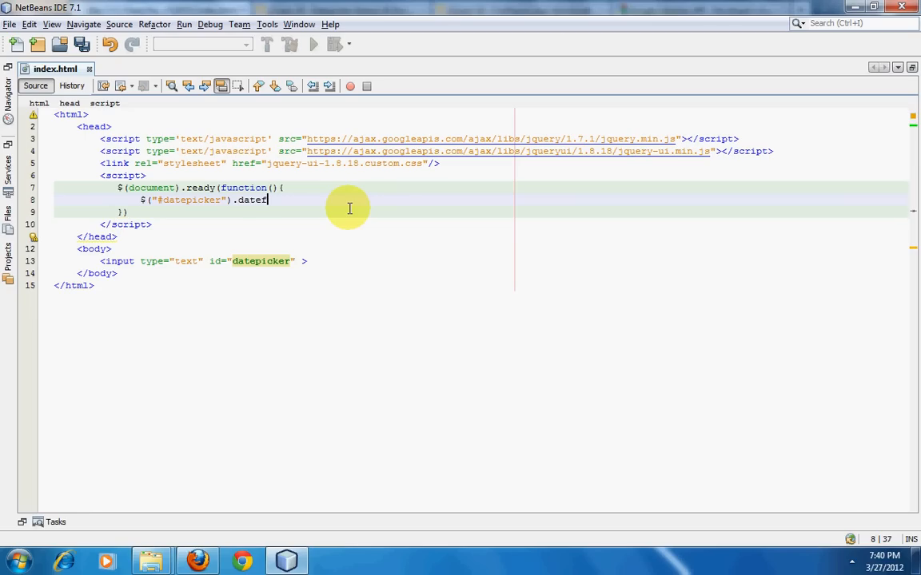
text(pic)
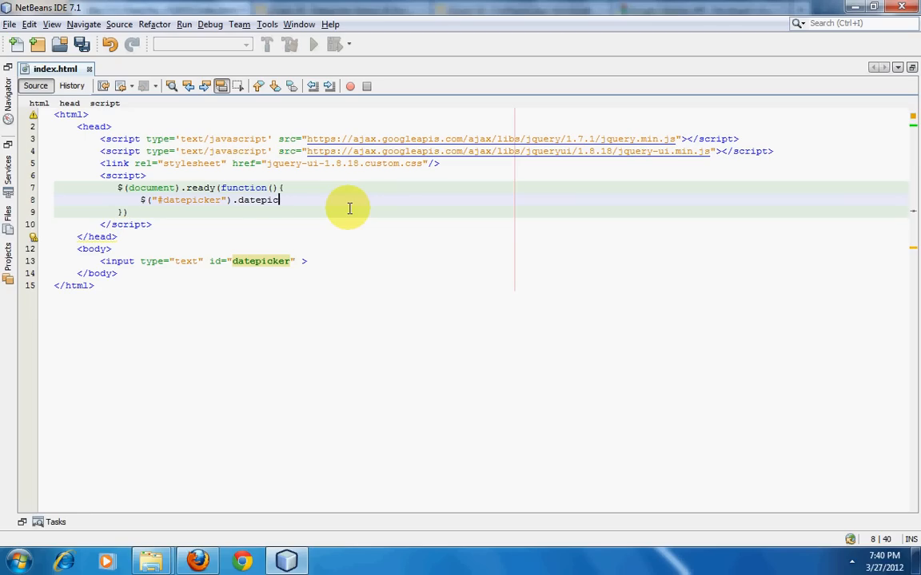
text(ker();)
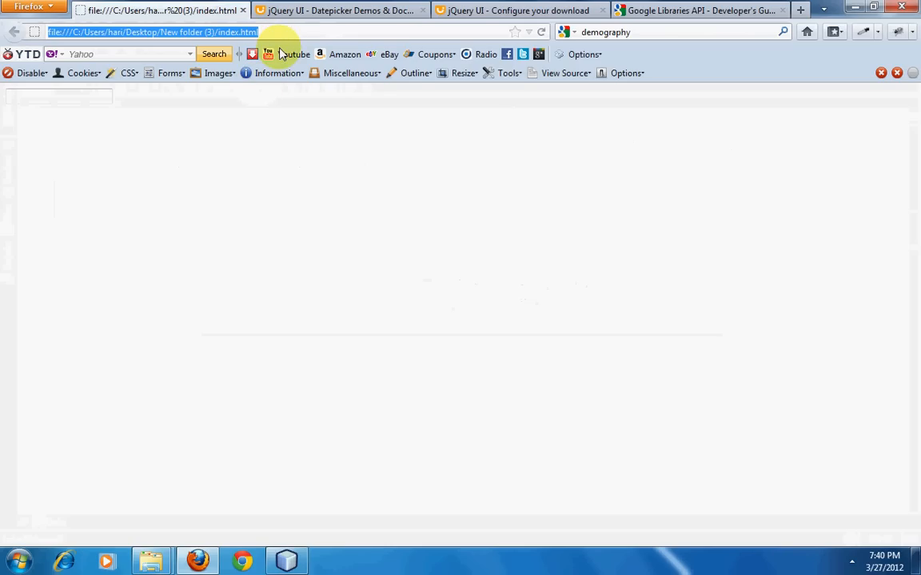
Step: Reload index.html in Firefox and open the March 2012 calendar from the date field
click(57, 96)
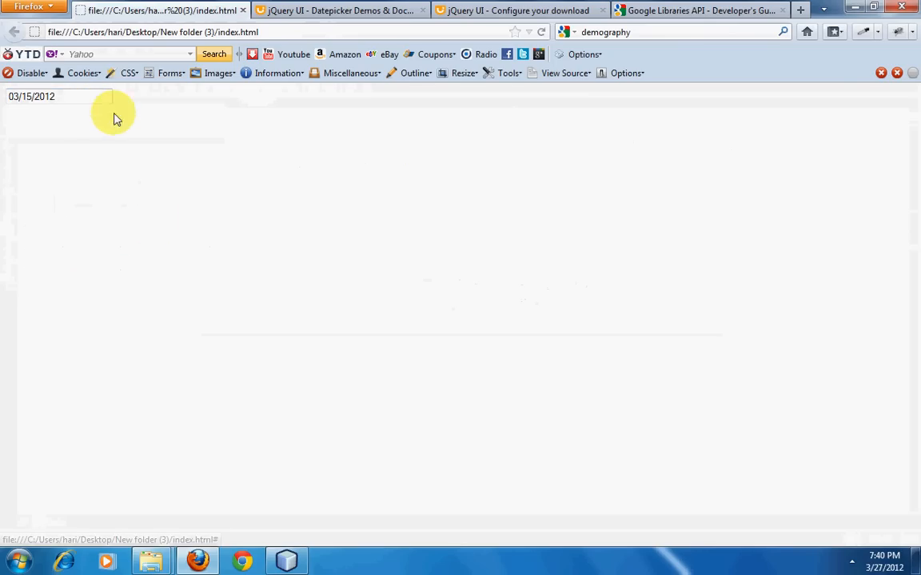
click(32, 96)
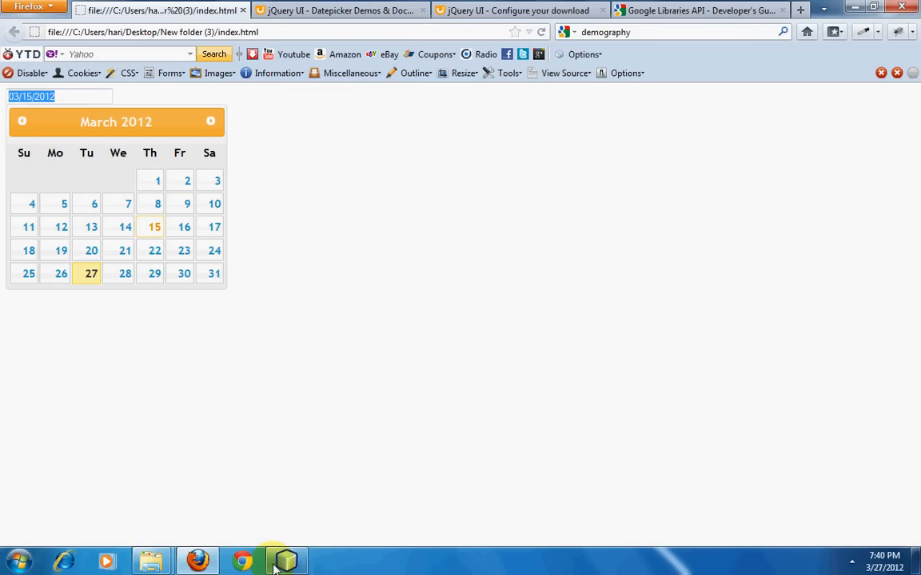
Step: Look up the datepicker Options reference and its disabled option example code, then return to NetBeans
click(338, 9)
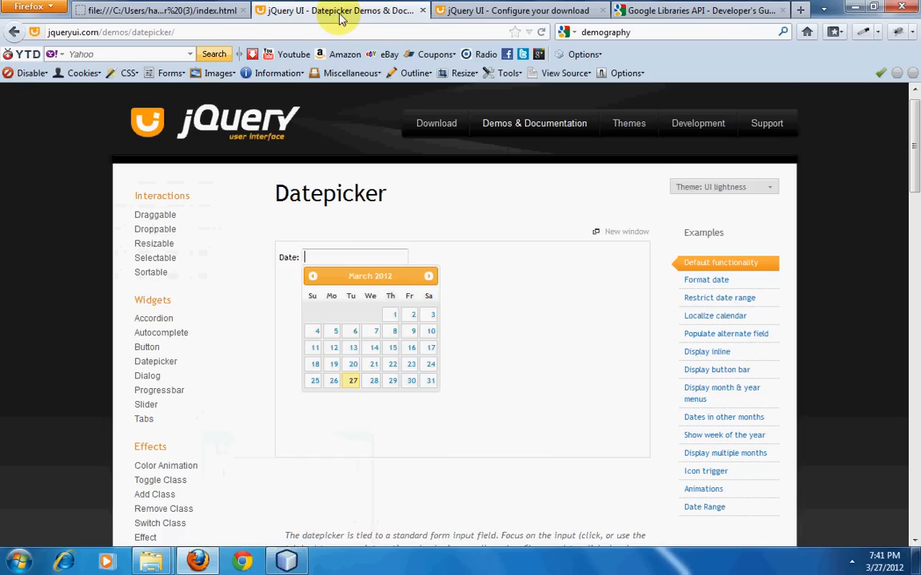
scroll(down, 3)
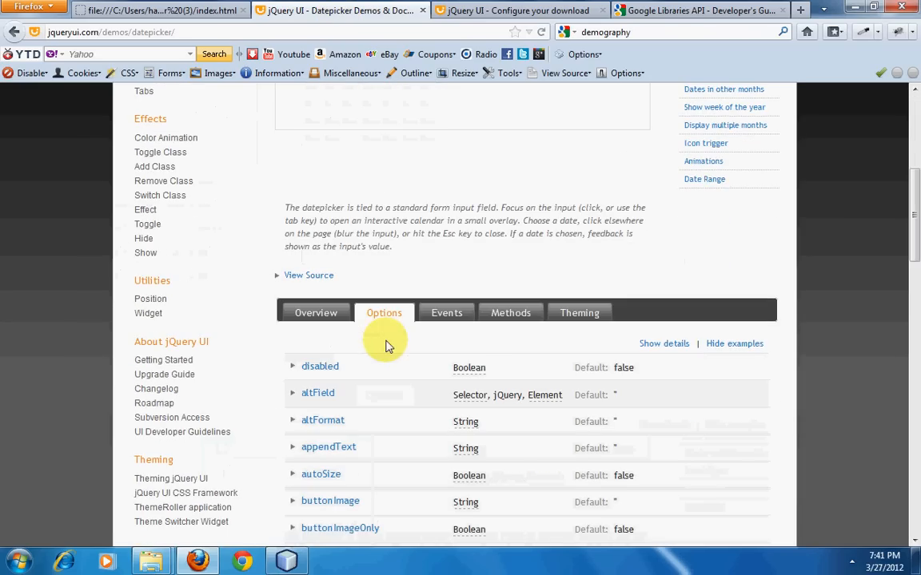
scroll(down, 3)
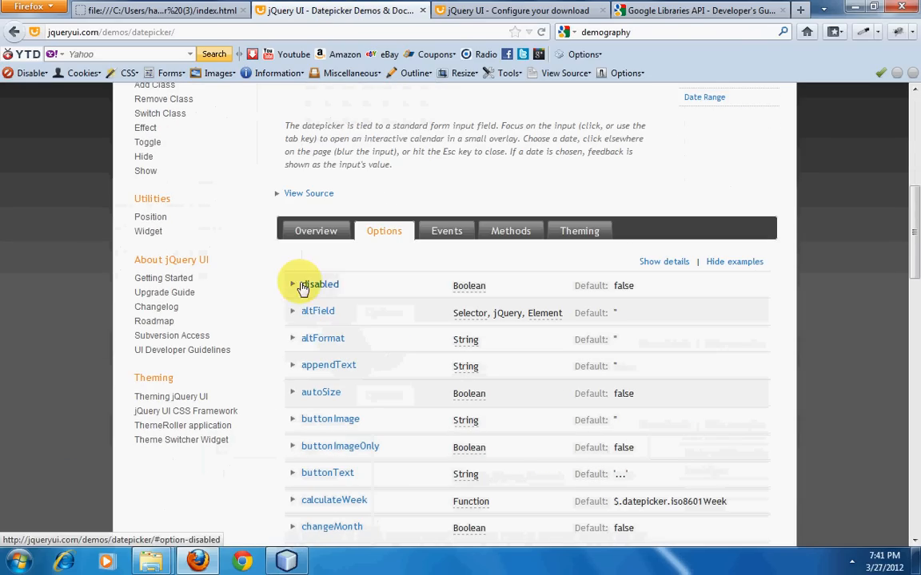
mouse_move(295, 478)
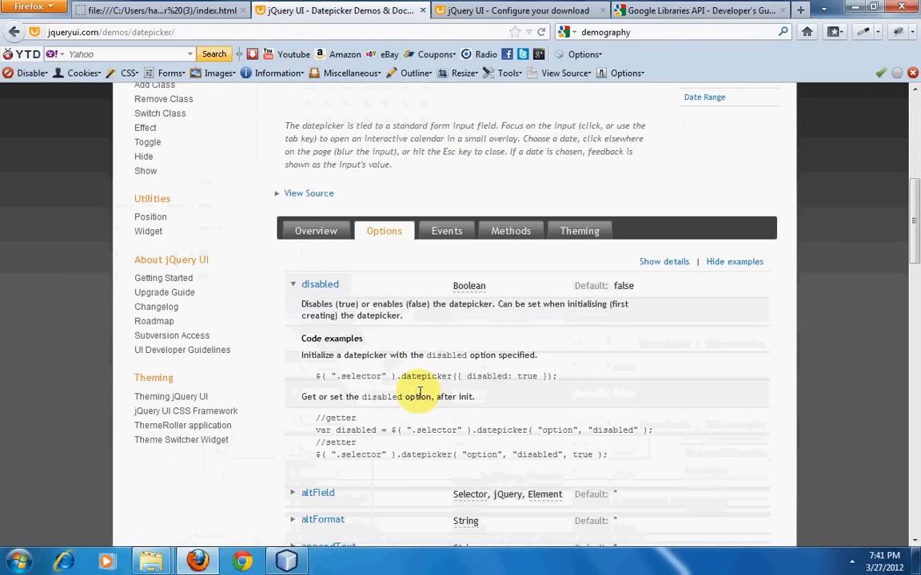
double_click(487, 376)
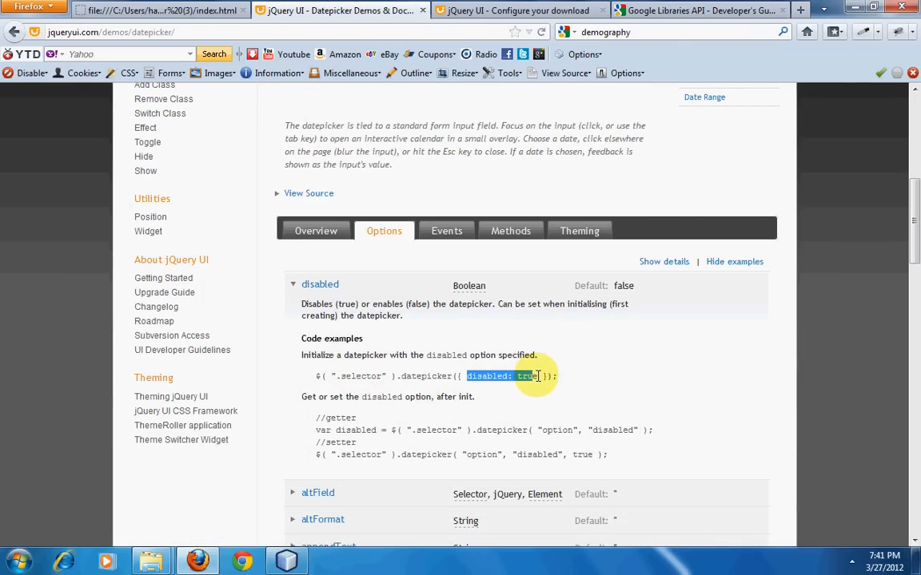
click(284, 560)
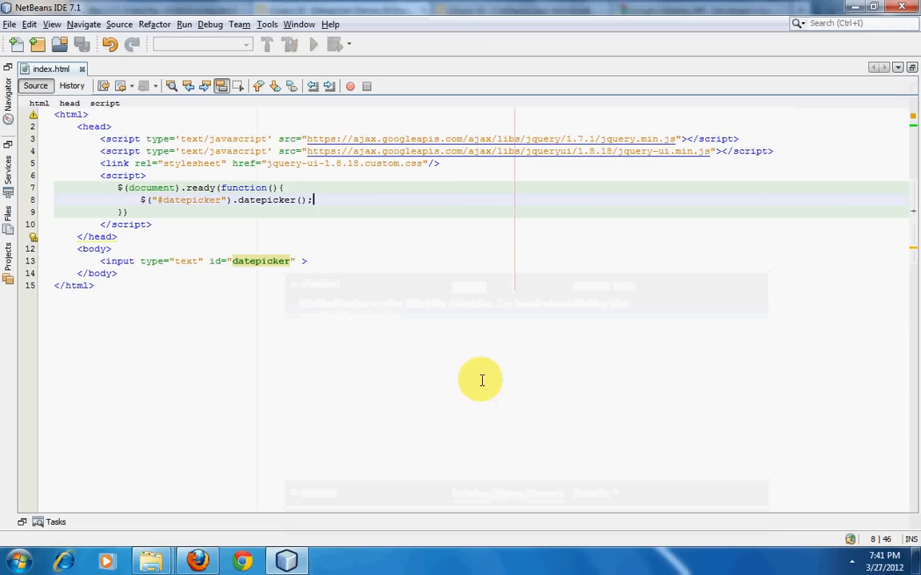
Step: Pass an options object with disable set to true to the datepicker call and save index.html
text({})
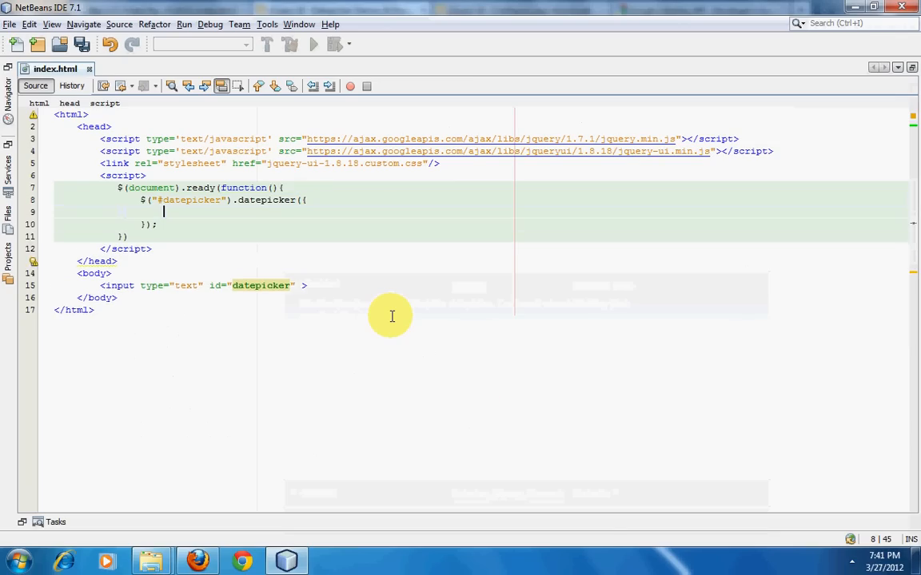
text(datepicker)
text(di)
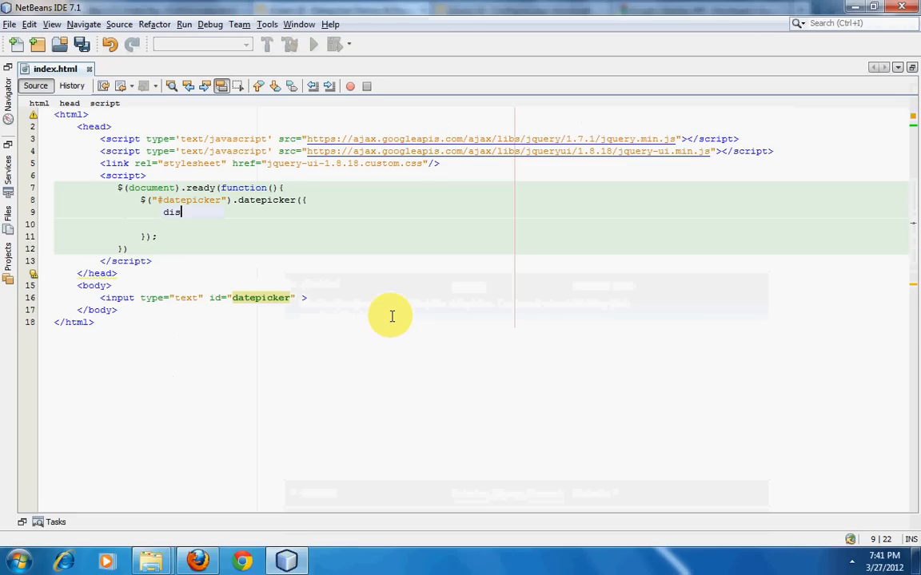
text(sable:)
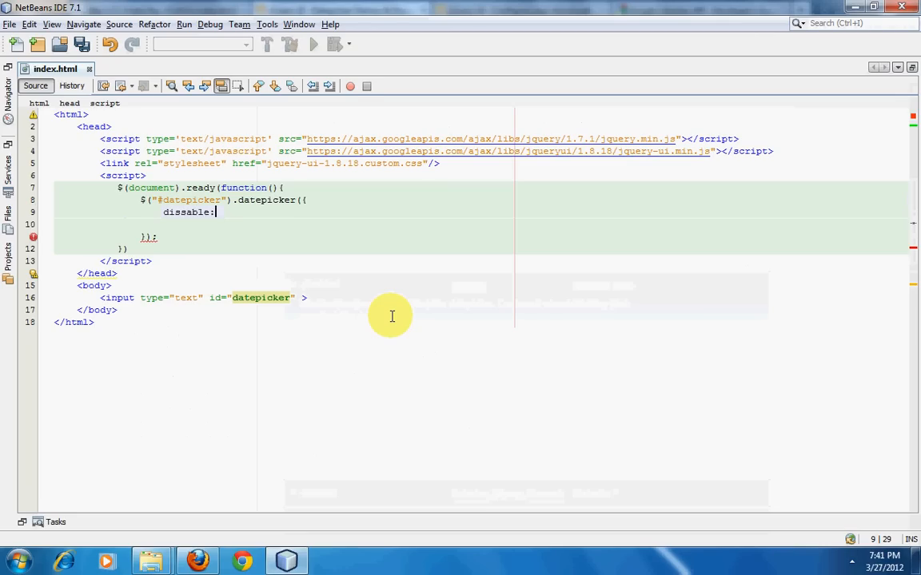
text(true;)
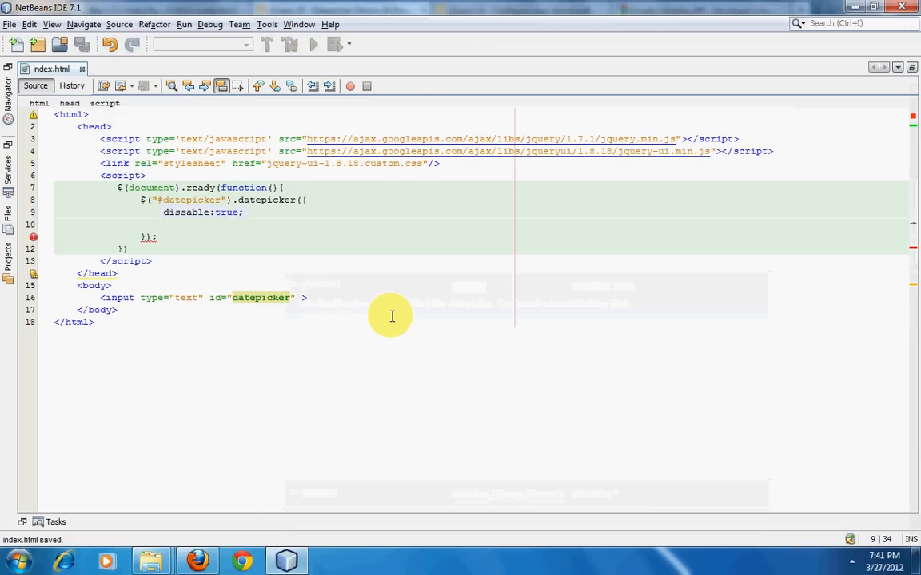
key(Backspace)
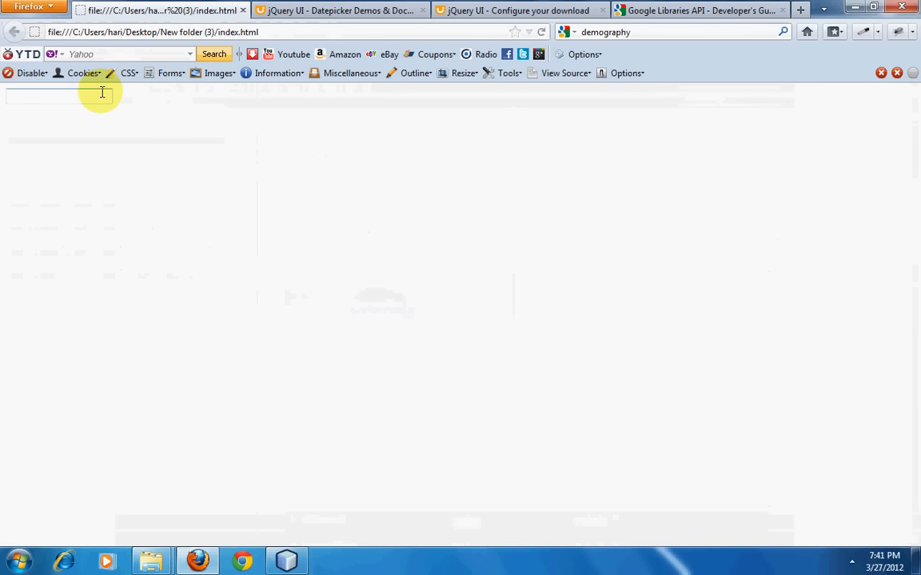
Step: Reload index.html, compare against the docs' disabled example, and confirm only a plain text box shows
click(284, 559)
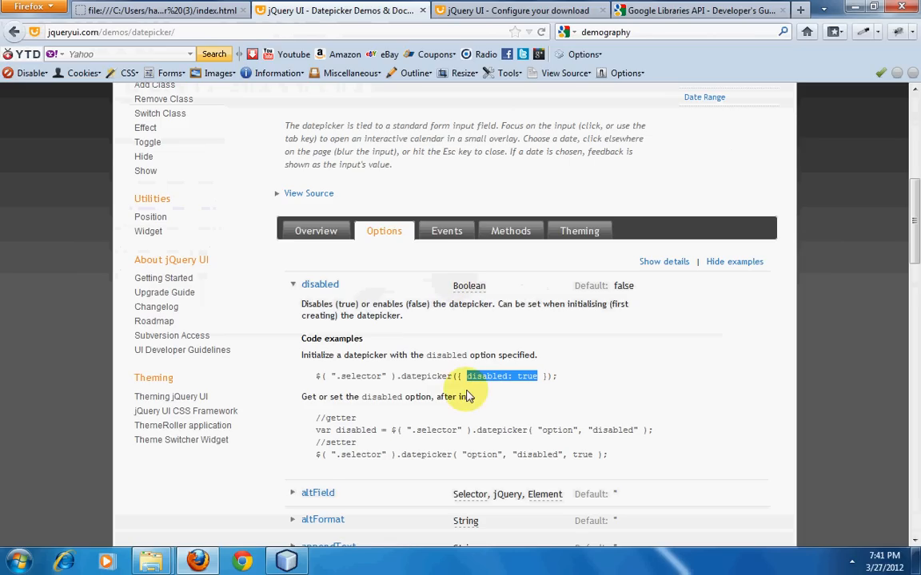
click(285, 559)
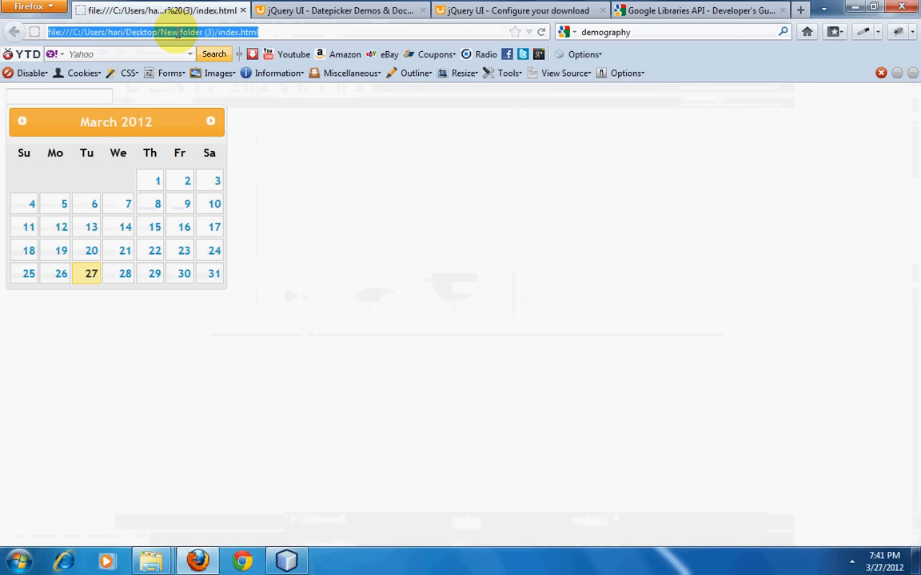
click(59, 98)
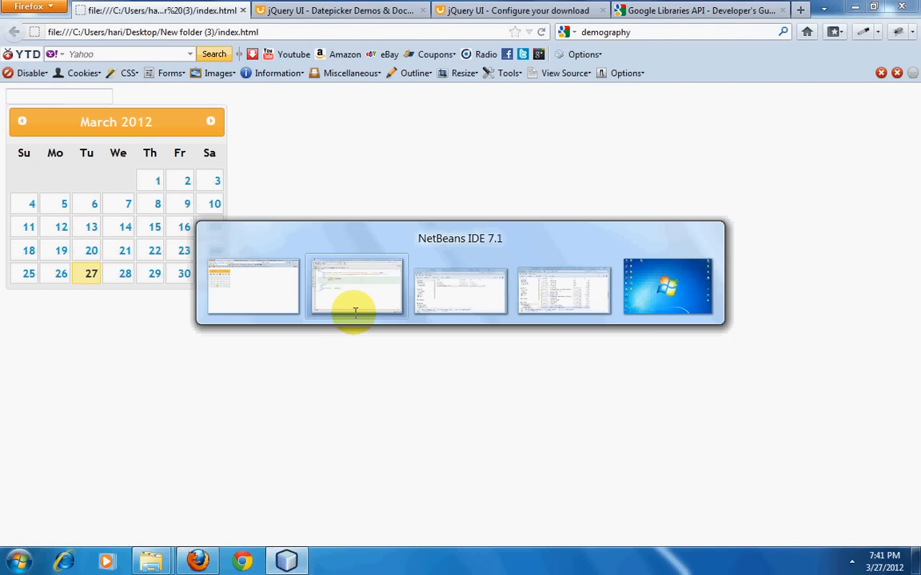
click(355, 288)
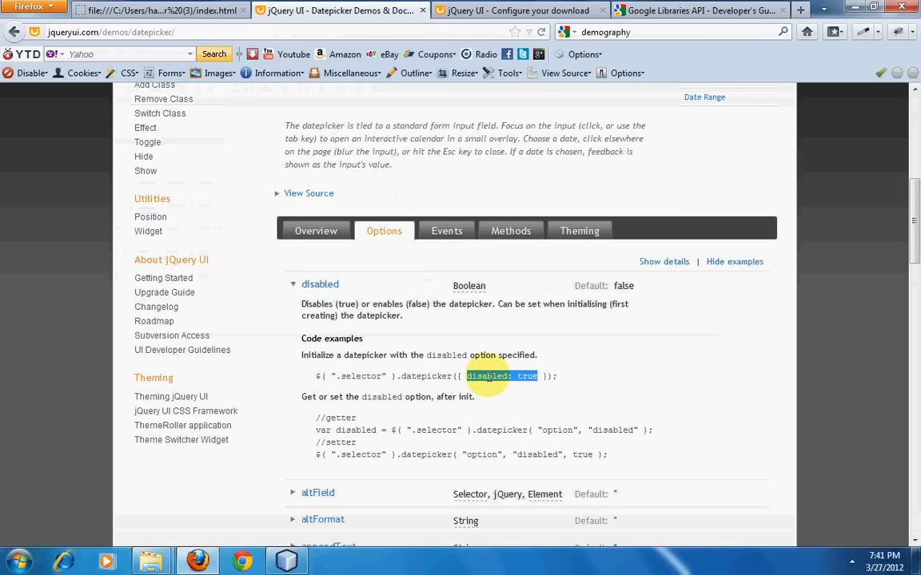
click(284, 559)
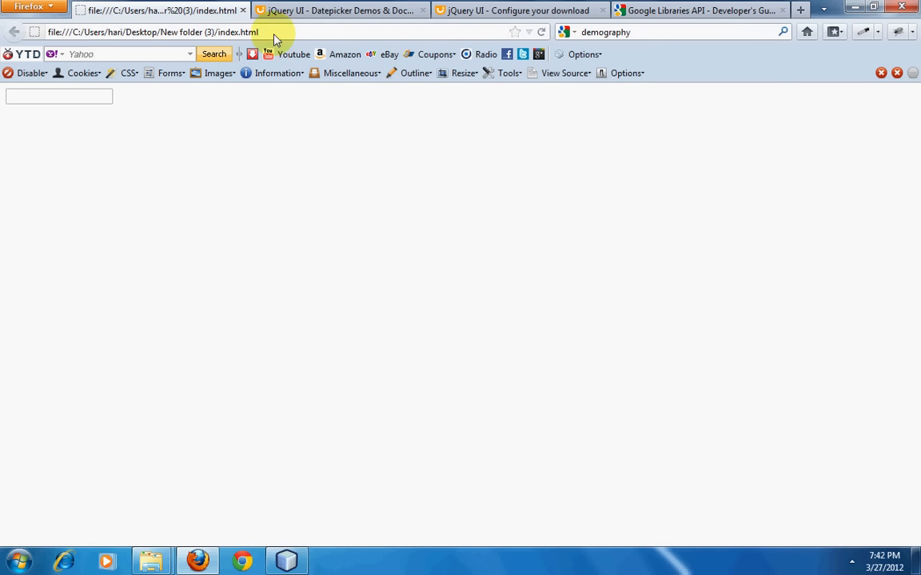
Step: Locate the dateFormat option in the jQuery UI datepicker Options list via Find 'datefor'
click(335, 10)
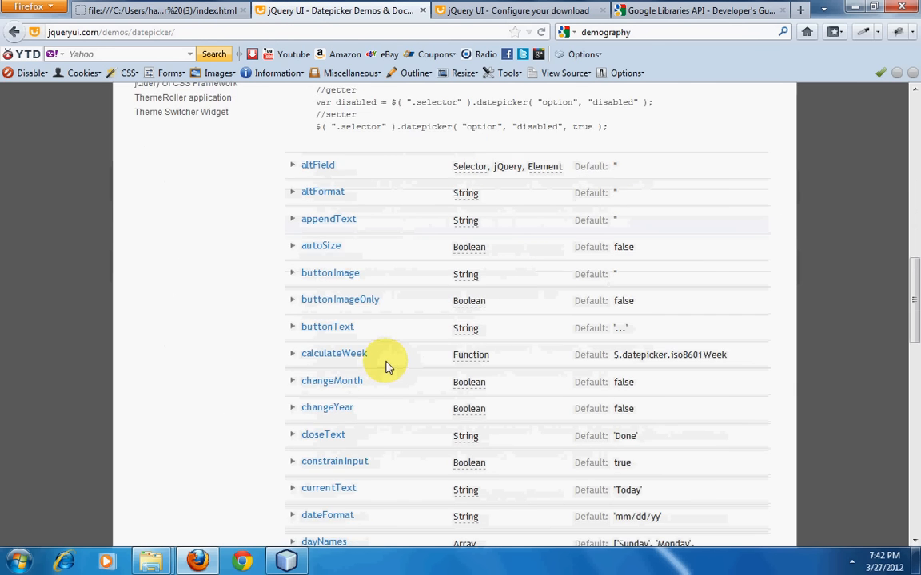
scroll(down, 3)
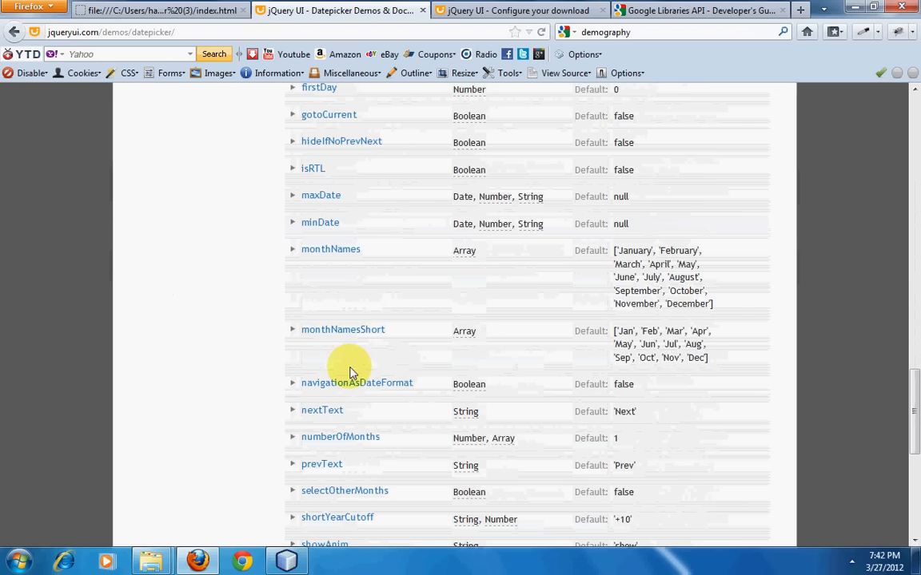
scroll(down, 3)
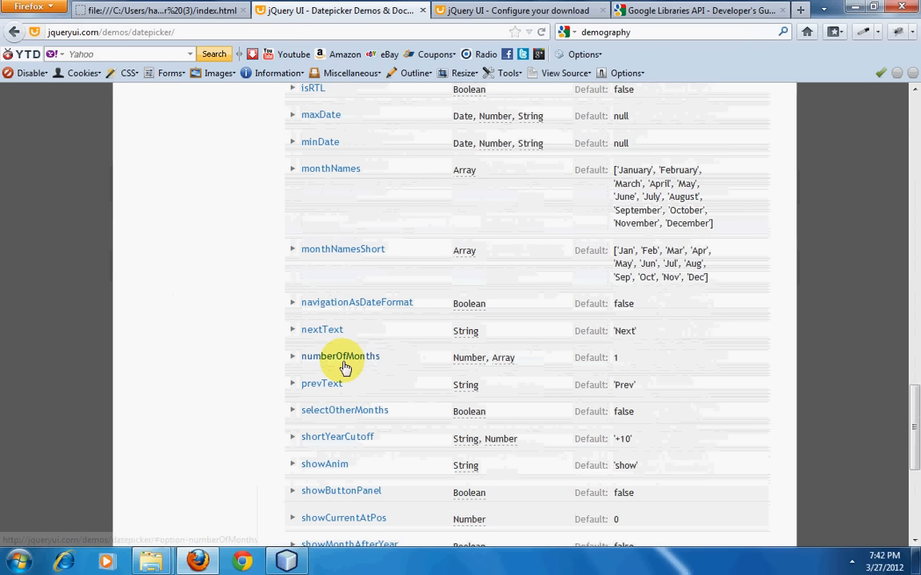
scroll(up, 3)
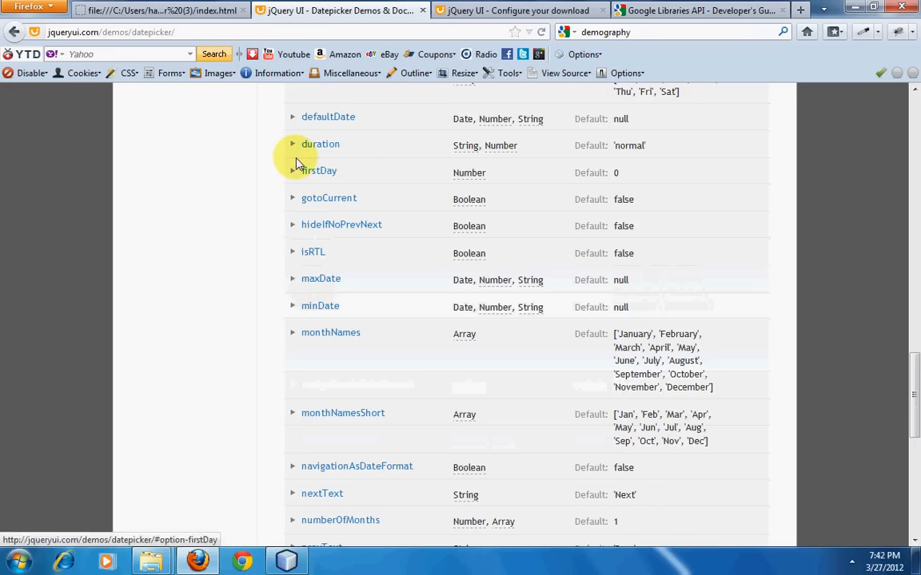
scroll(up, 3)
text(datefor)
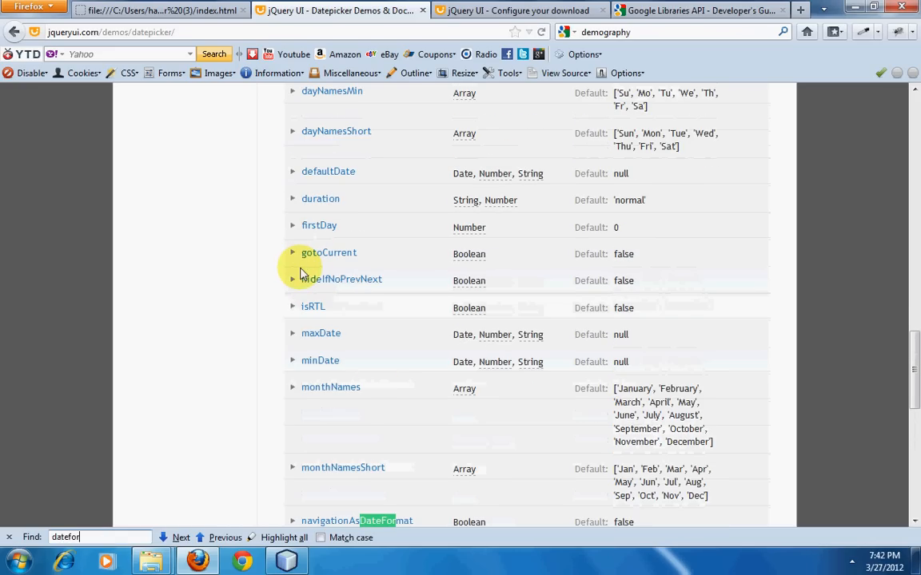
click(181, 537)
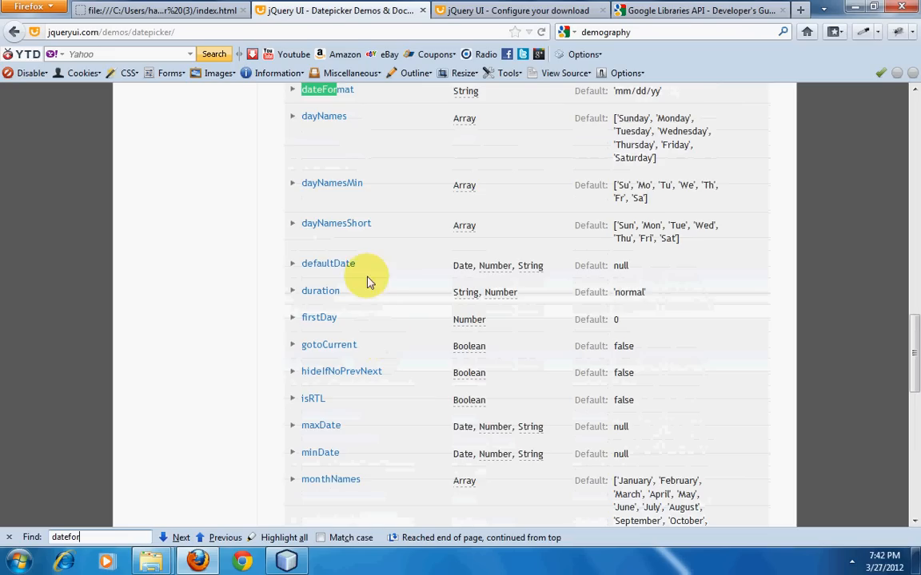
click(293, 171)
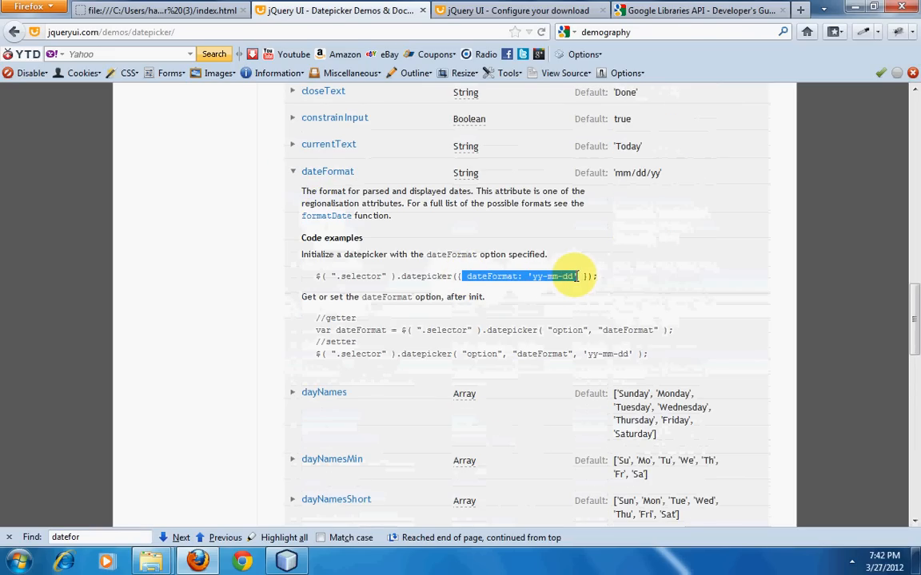
Step: Replace disabled:true with dateFormat: 'yy-mm-dd' in index.html and save
click(285, 559)
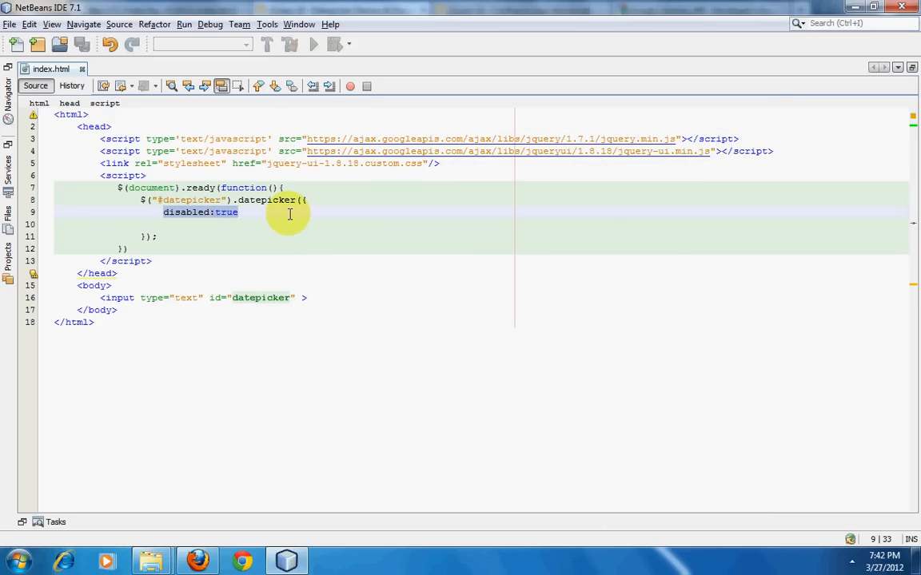
text(dateFormat: 'yy-mm-dd')
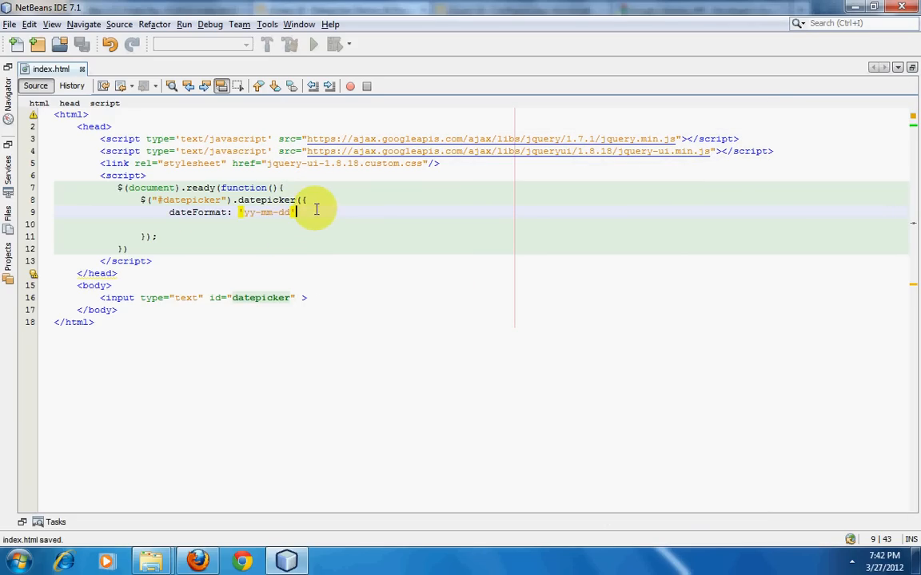
click(211, 211)
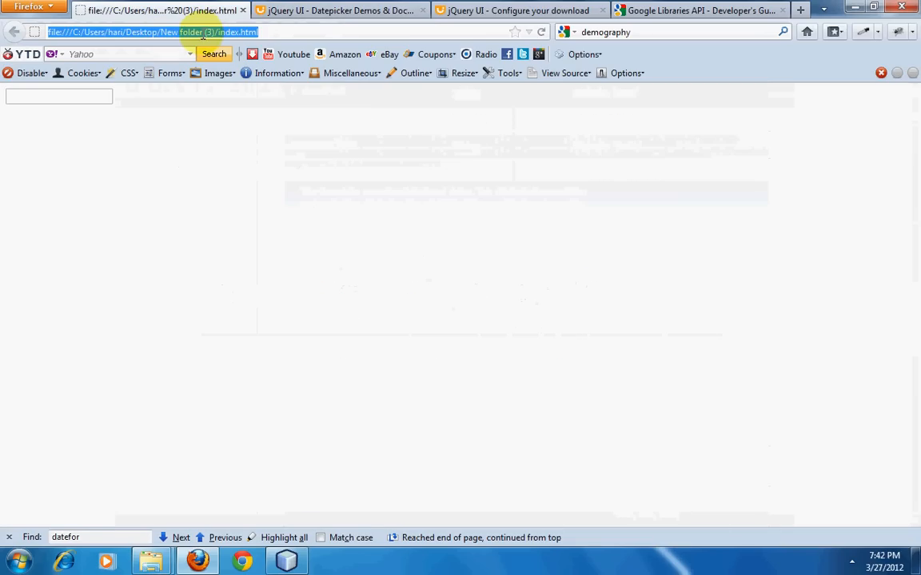
Step: Pick March 9 from the calendar so the input shows 2012-03-09 in yy-mm-dd form
click(58, 96)
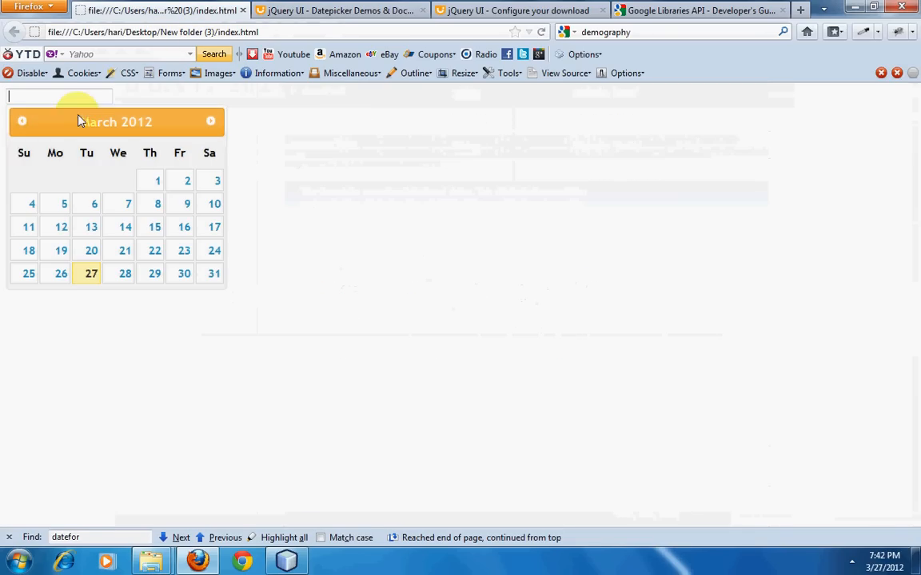
click(185, 203)
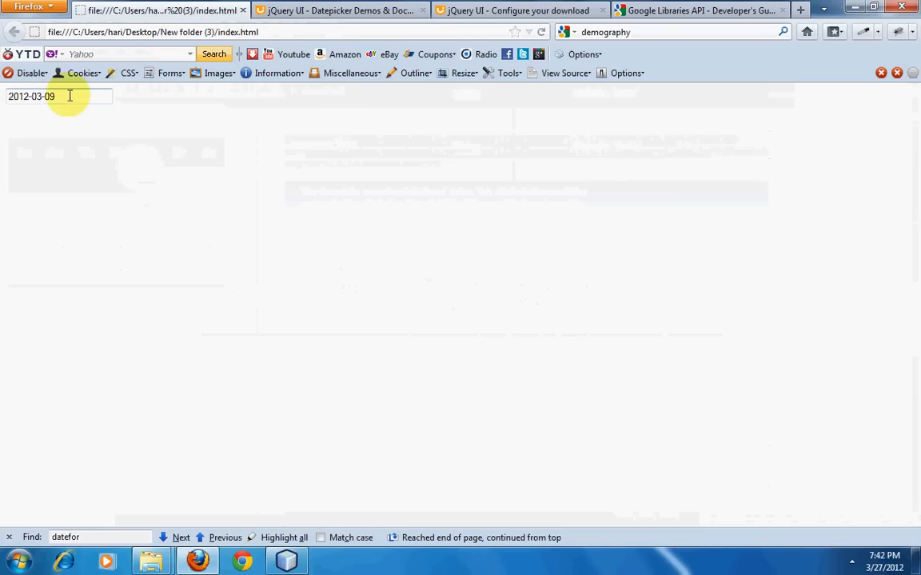
click(60, 96)
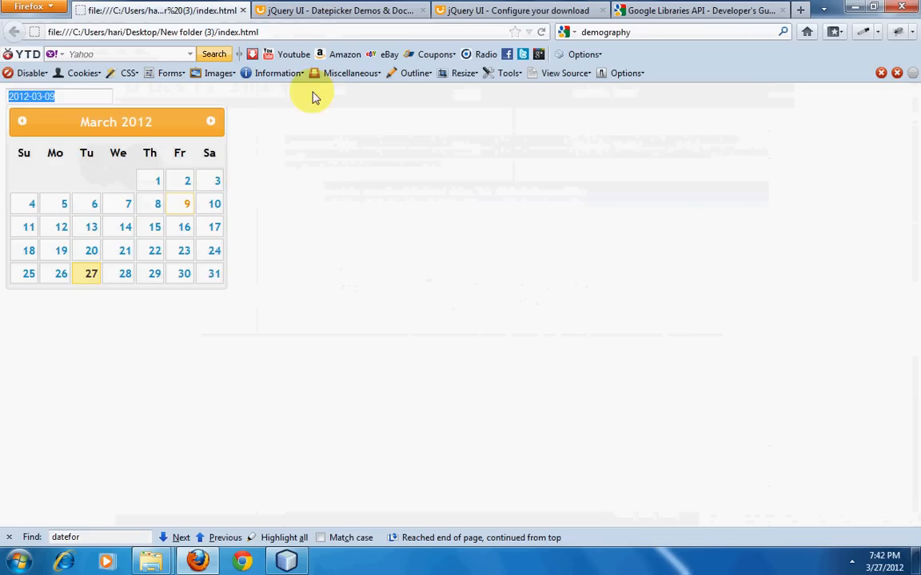
click(339, 10)
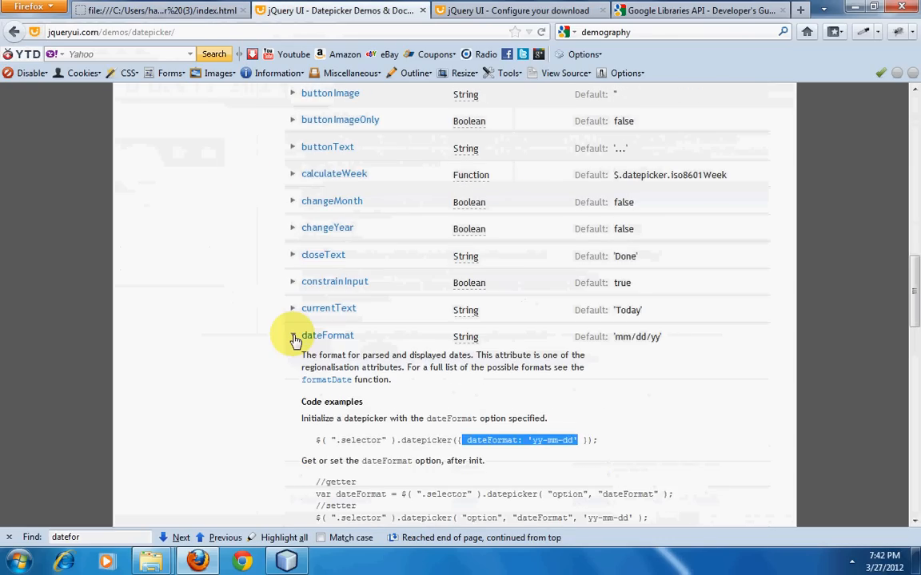
Step: Collapse the disabled option so the full datepicker Options list shows collapsed
scroll(up, 3)
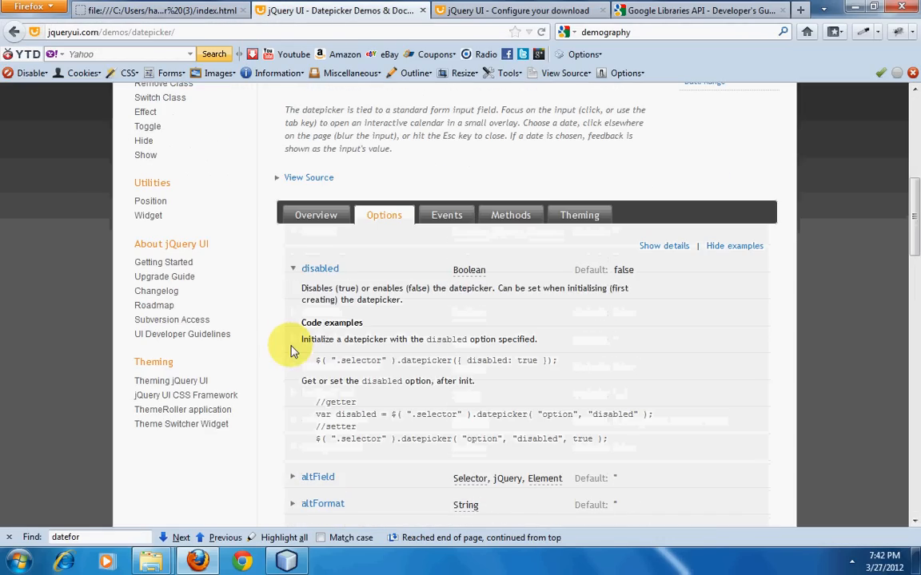
click(294, 268)
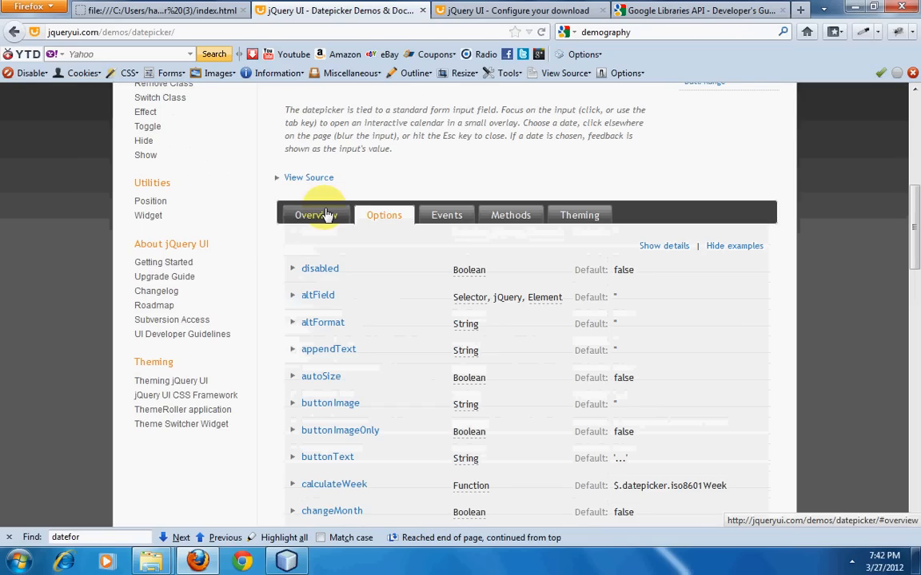
mouse_move(281, 191)
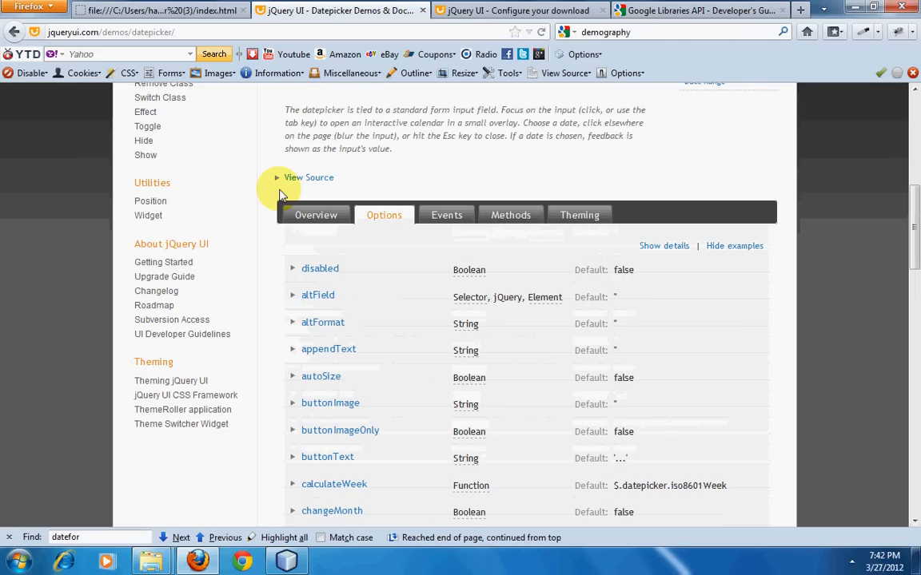
mouse_move(249, 111)
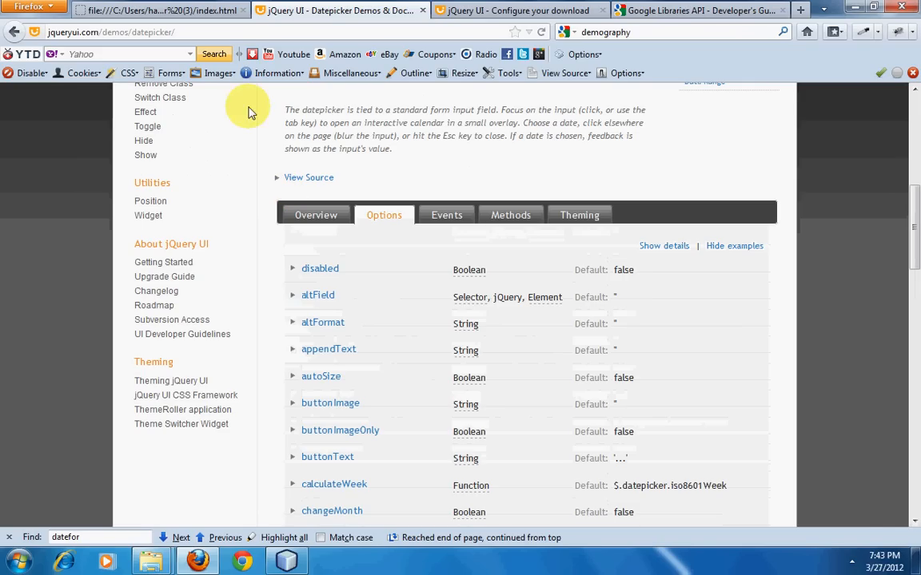